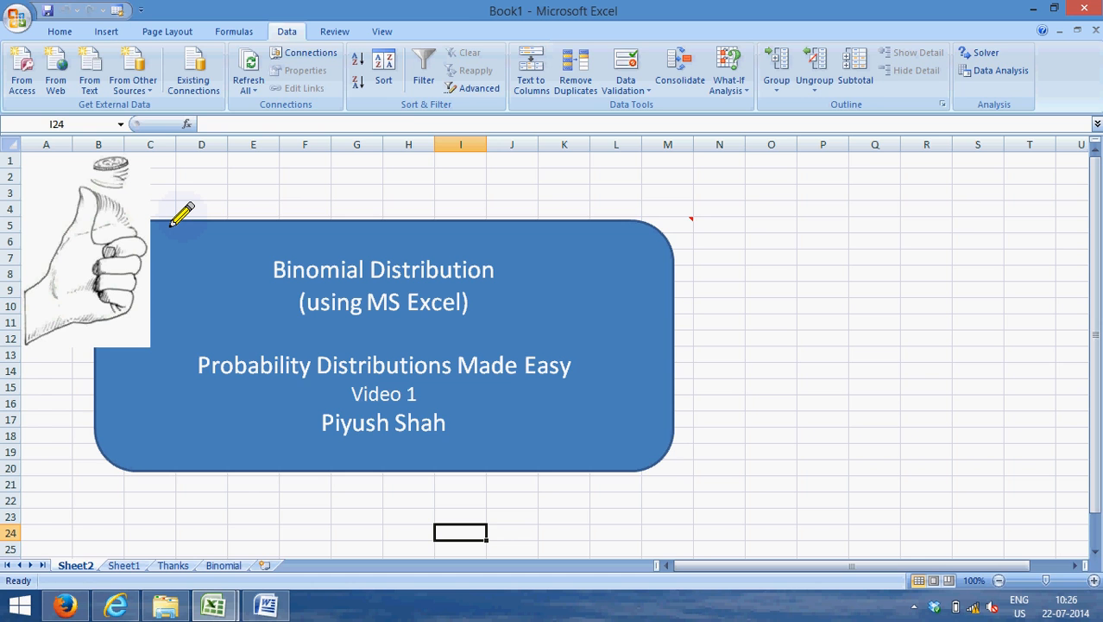
{"action": "mouse_move", "coordinate": [690, 217]}
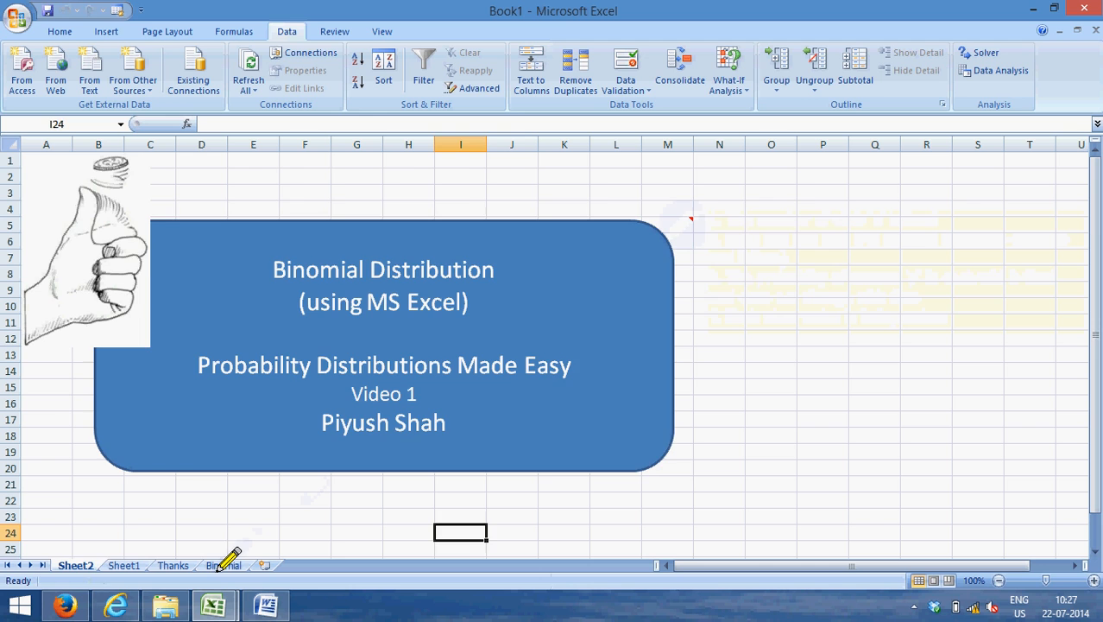
Switch to the Binomial sheet showing the drug side-effect problem and its five questions.
{"action": "left_click", "coordinate": [221, 565]}
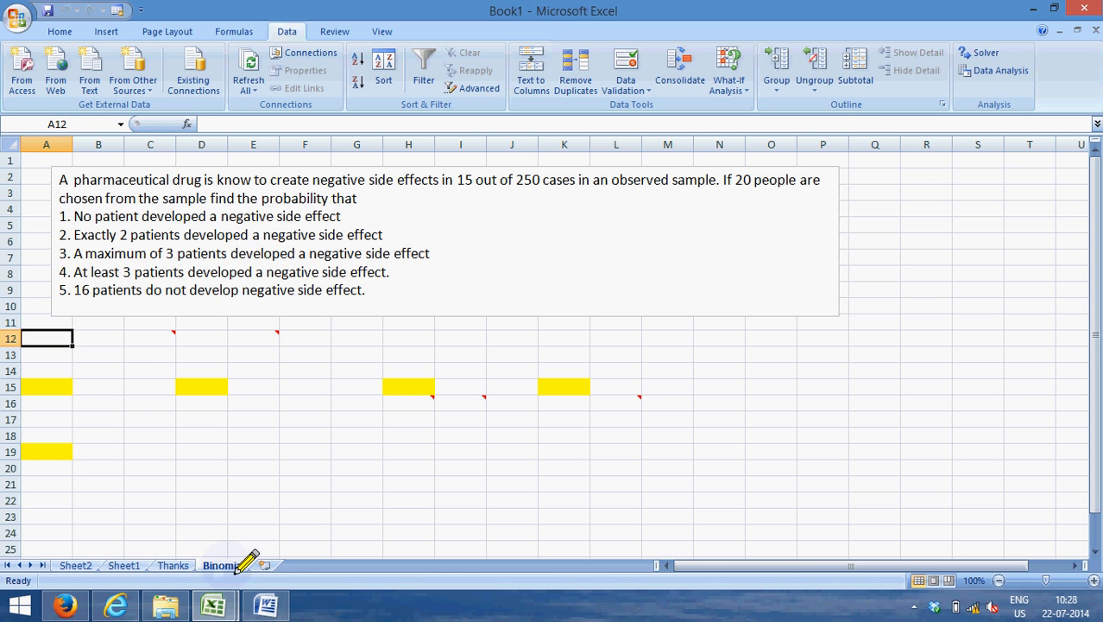
{"action": "mouse_move", "coordinate": [276, 332]}
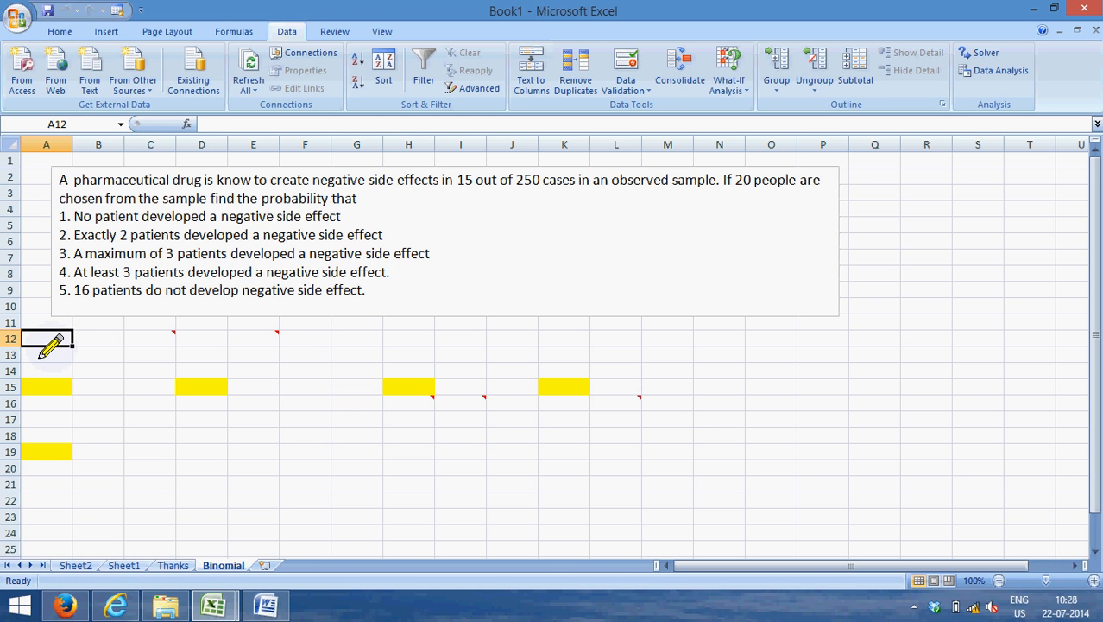
Enter p as =15/250 (0.06) below the problem statement.
{"action": "type", "text": "p"}
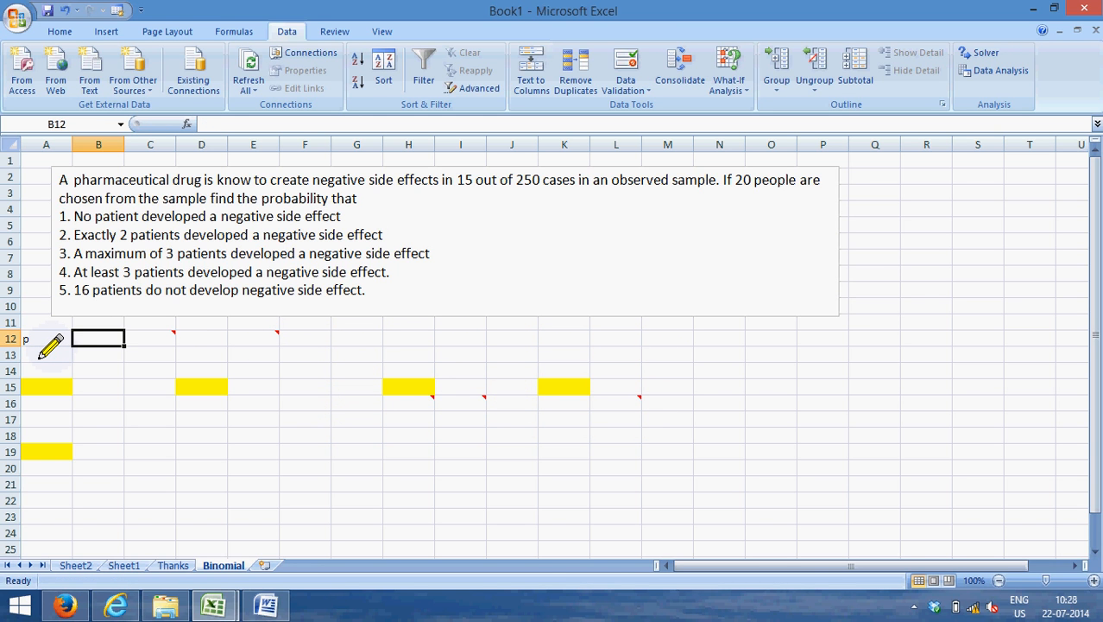
{"action": "type", "text": "=15"}
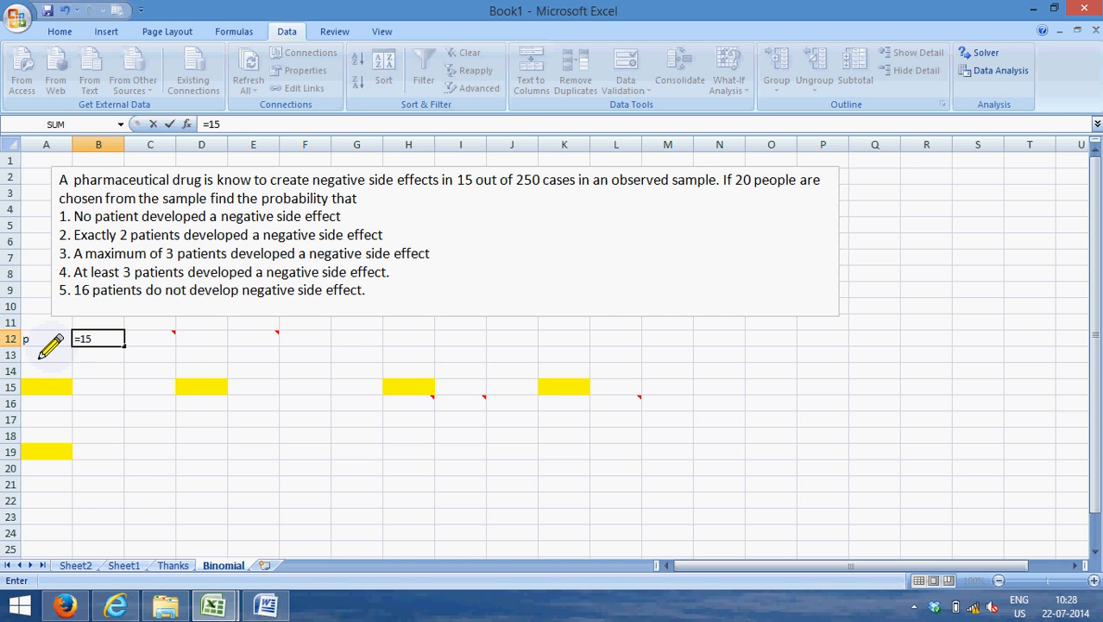
{"action": "type", "text": "/250"}
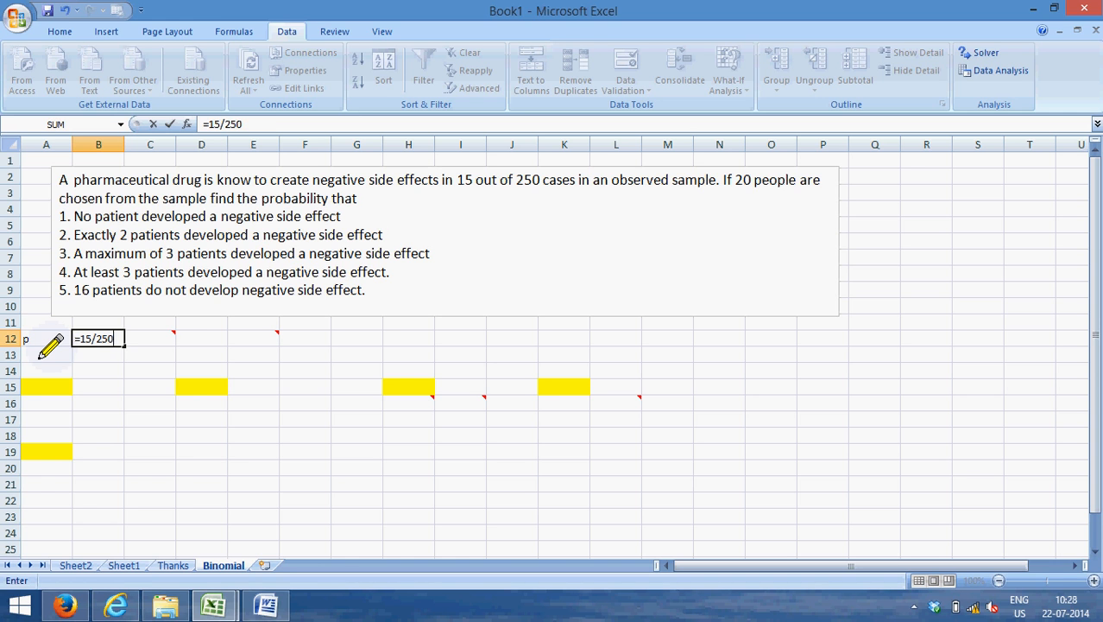
{"action": "key", "text": "Enter"}
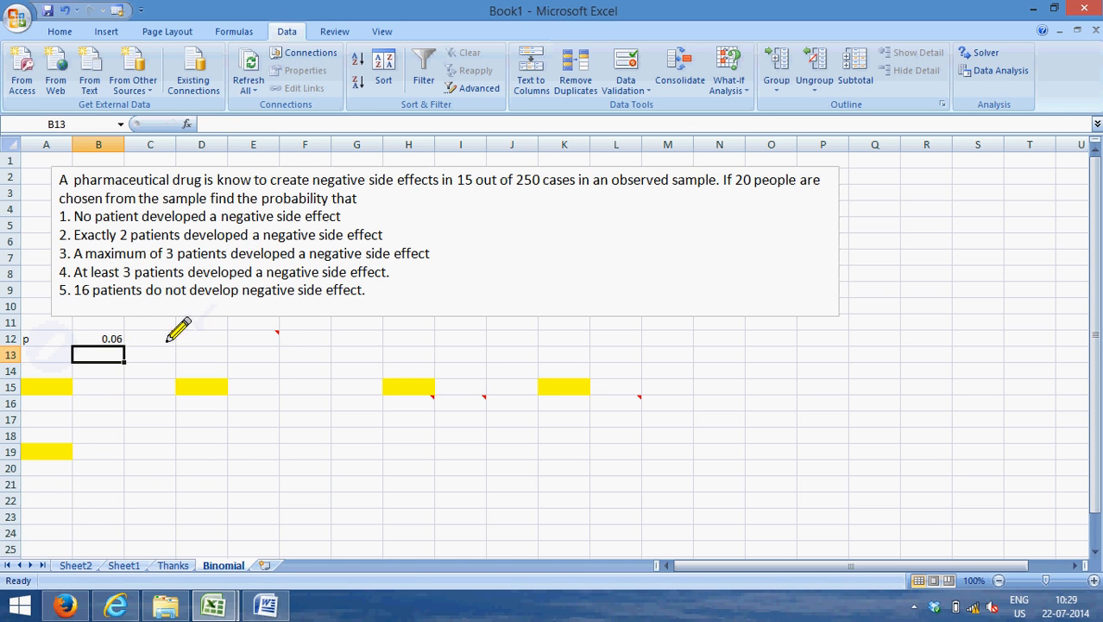
{"action": "mouse_move", "coordinate": [149, 334]}
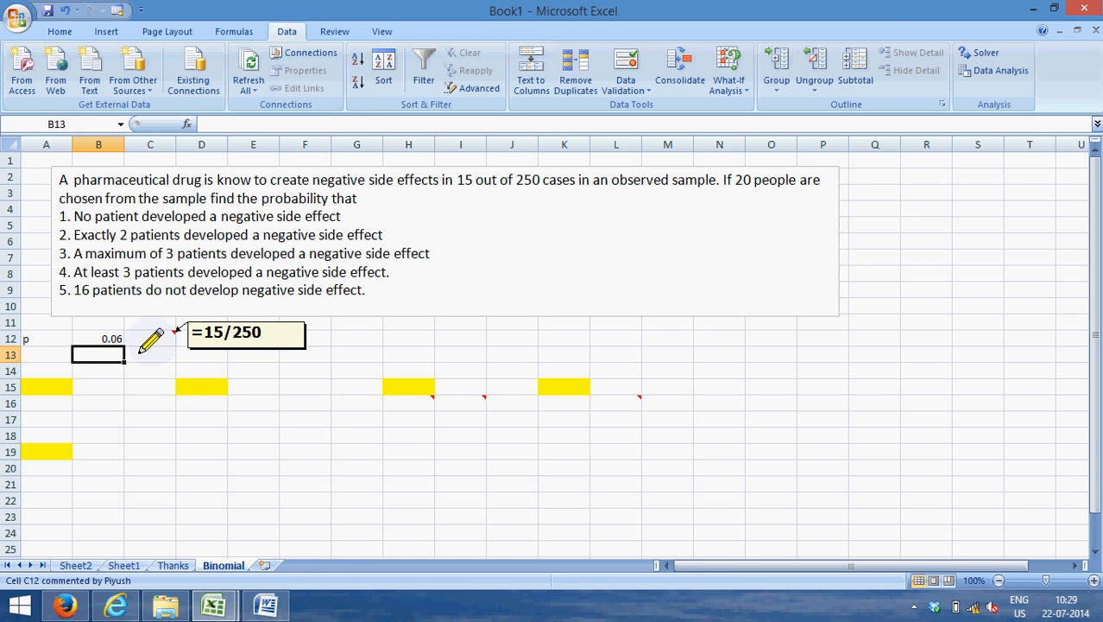
Enter n = 20 and number question 1.
{"action": "type", "text": "n"}
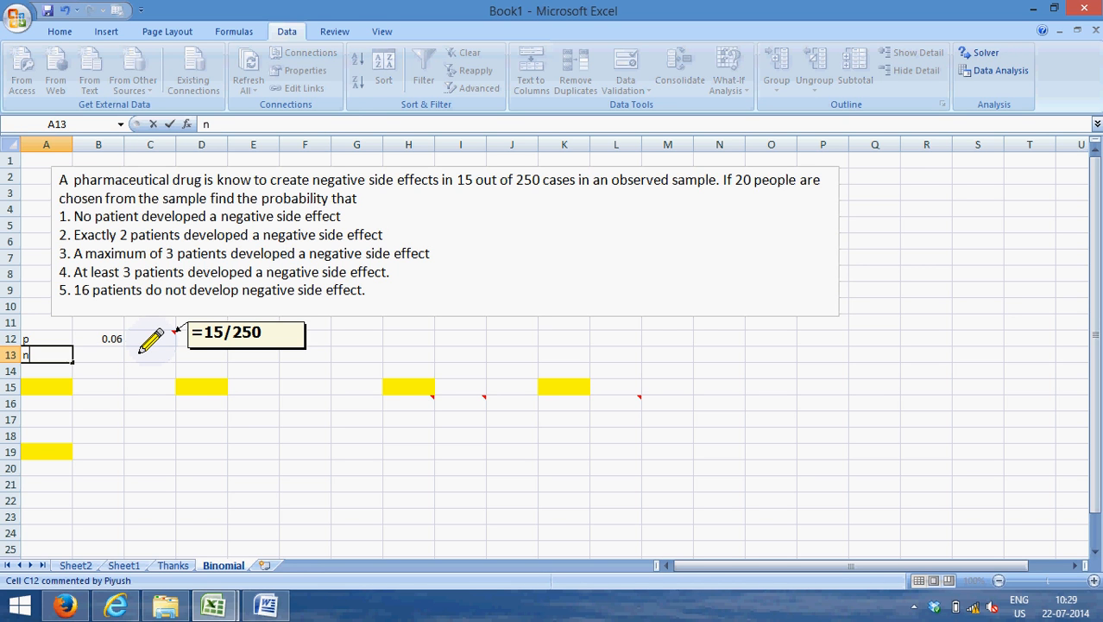
{"action": "left_click", "coordinate": [97, 356]}
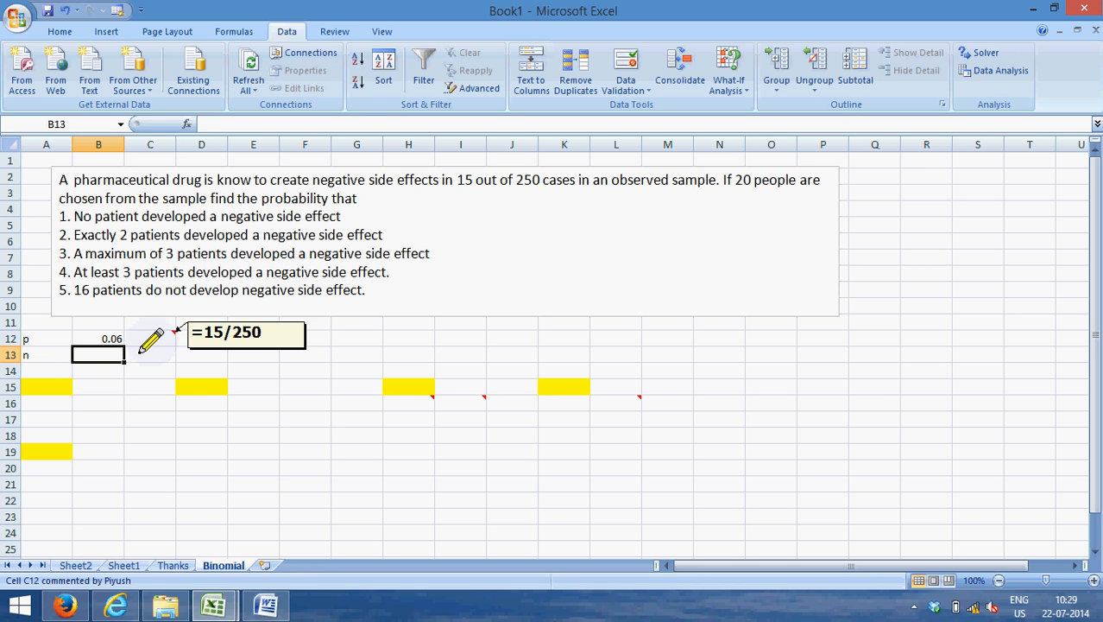
{"action": "type", "text": "20"}
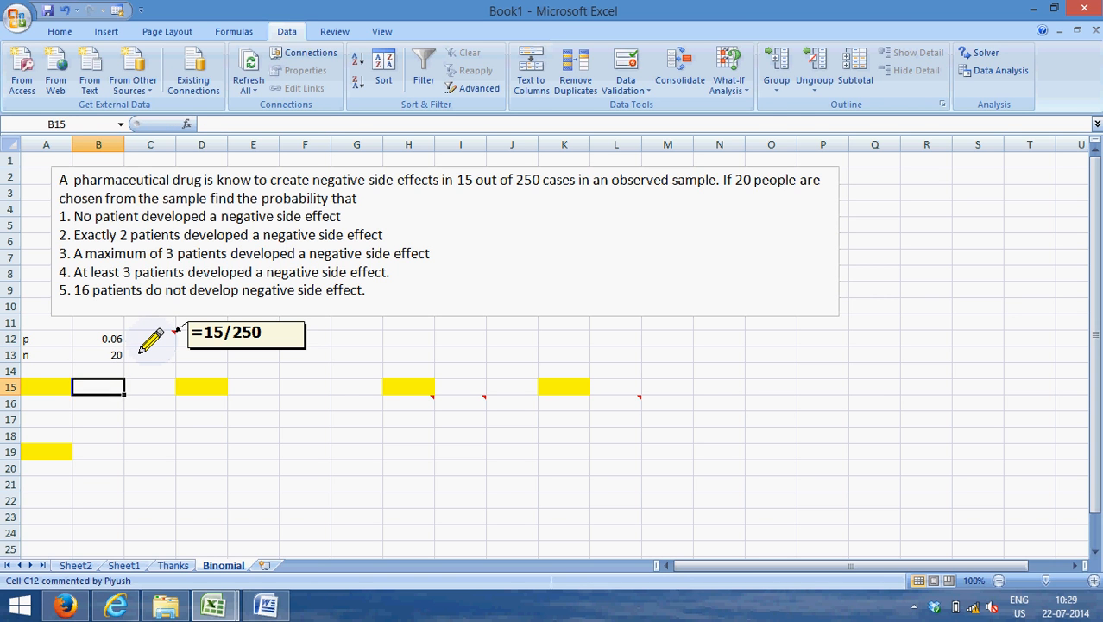
{"action": "type", "text": "1"}
{"action": "left_click", "coordinate": [46, 403]}
{"action": "type", "text": "r"}
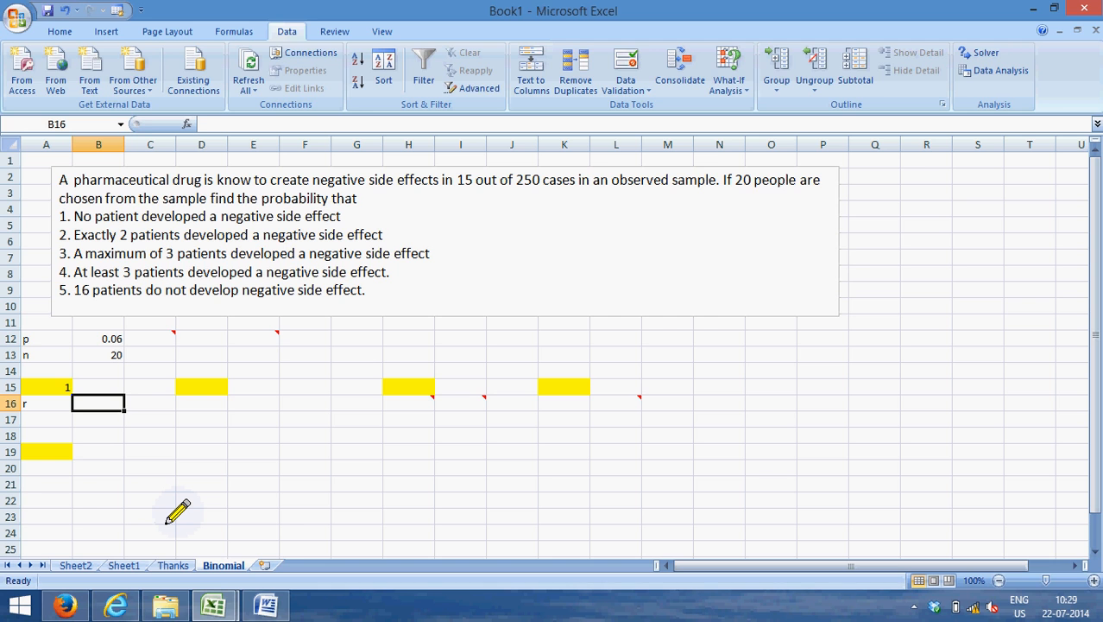
Enter r = 0 and the P(0) label for question 1.
{"action": "type", "text": "0"}
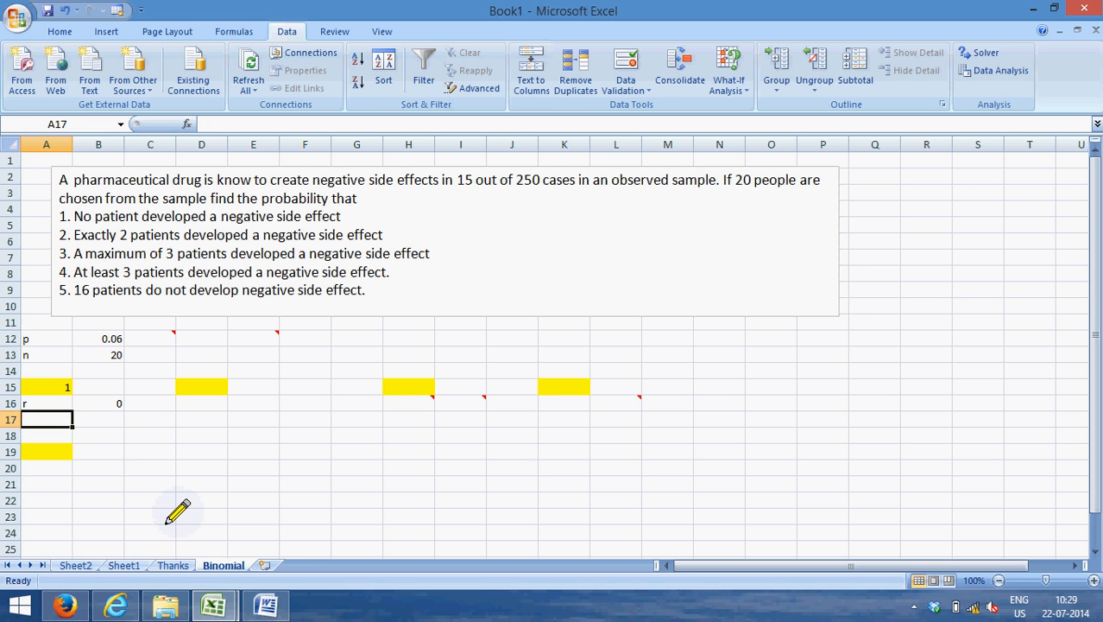
{"action": "type", "text": "P"}
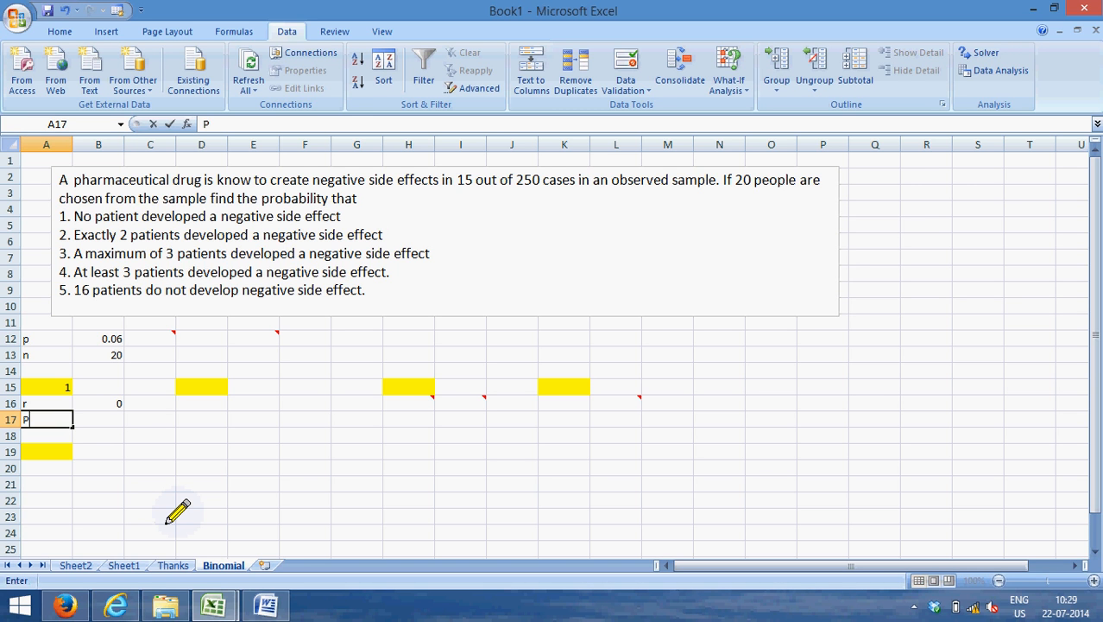
{"action": "type", "text": "(0"}
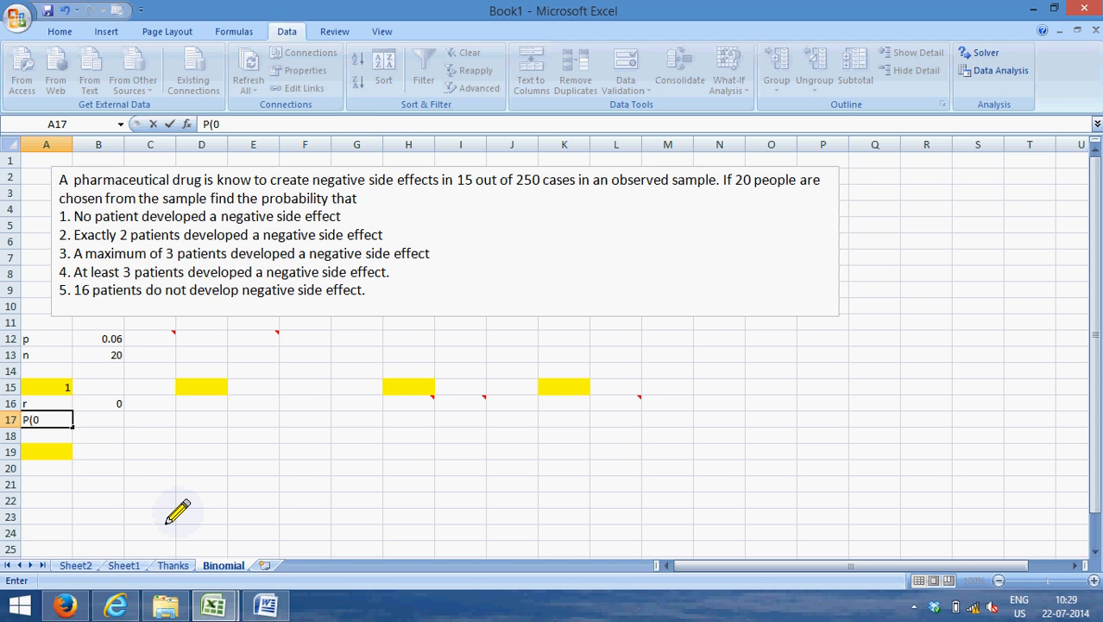
{"action": "key", "text": "Tab"}
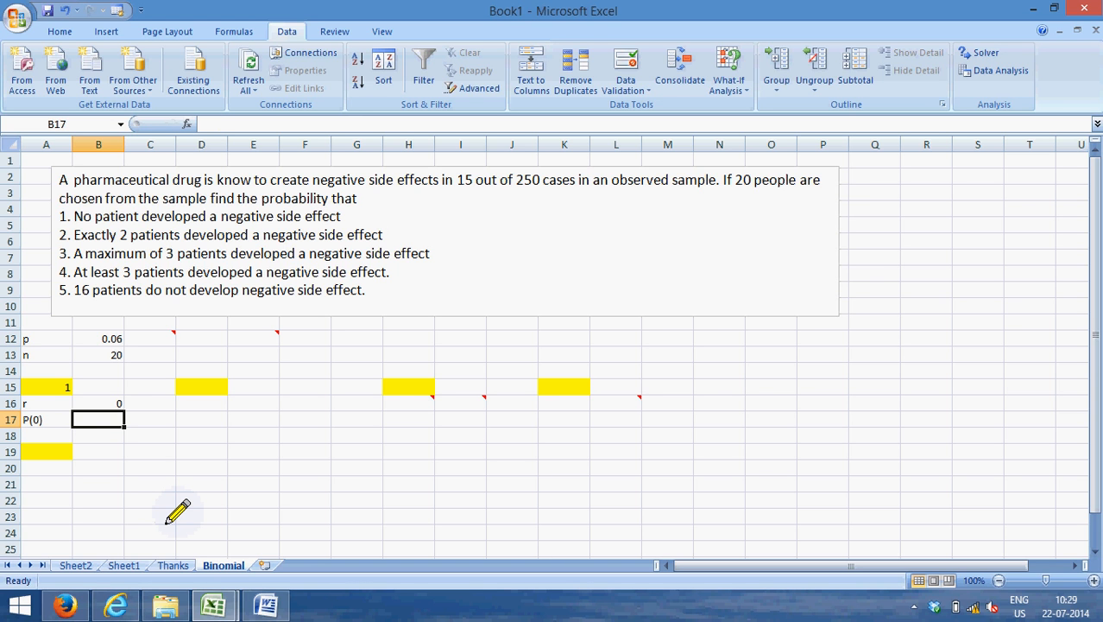
Compute P(0) = 0.290106 with BINOMDIST(r, n, p, FALSE).
{"action": "type", "text": "=binomd"}
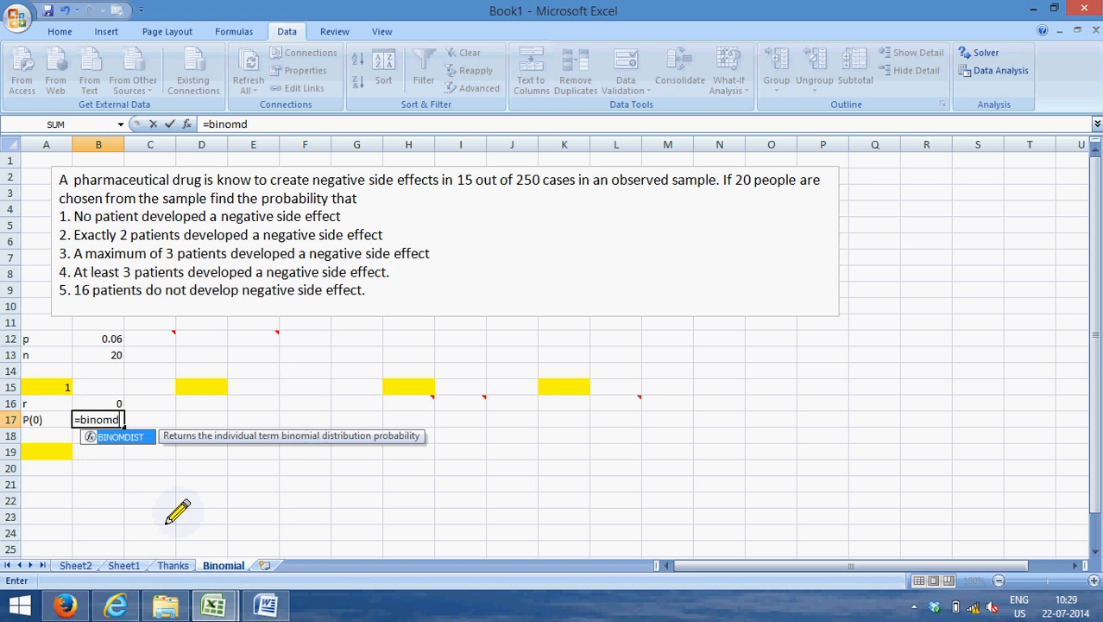
{"action": "type", "text": "ist("}
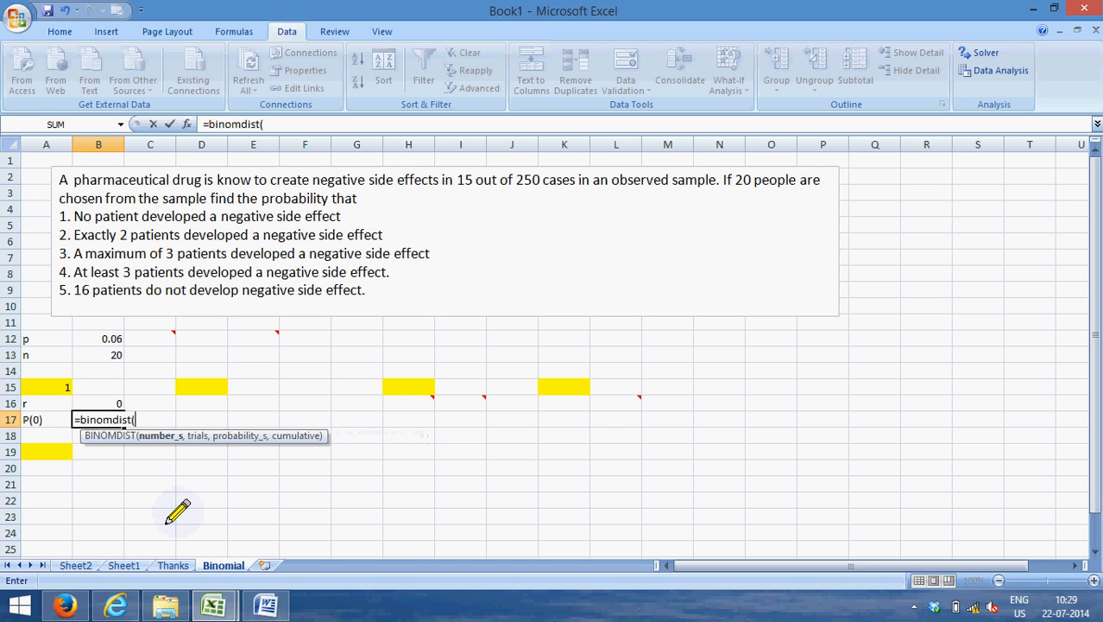
{"action": "left_click", "coordinate": [97, 401]}
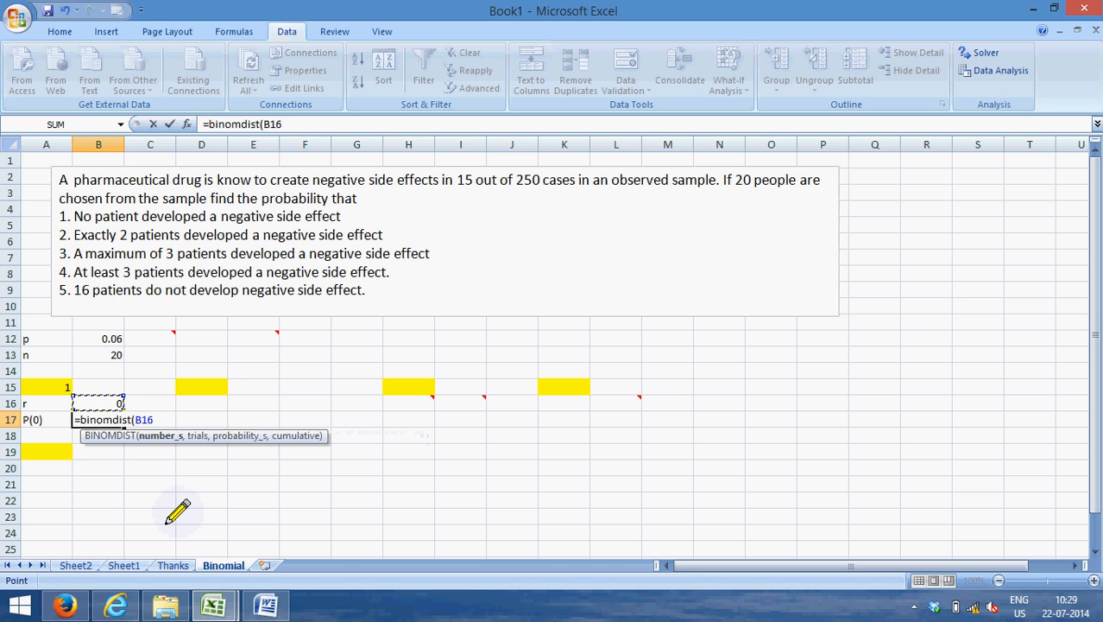
{"action": "left_click", "coordinate": [97, 356]}
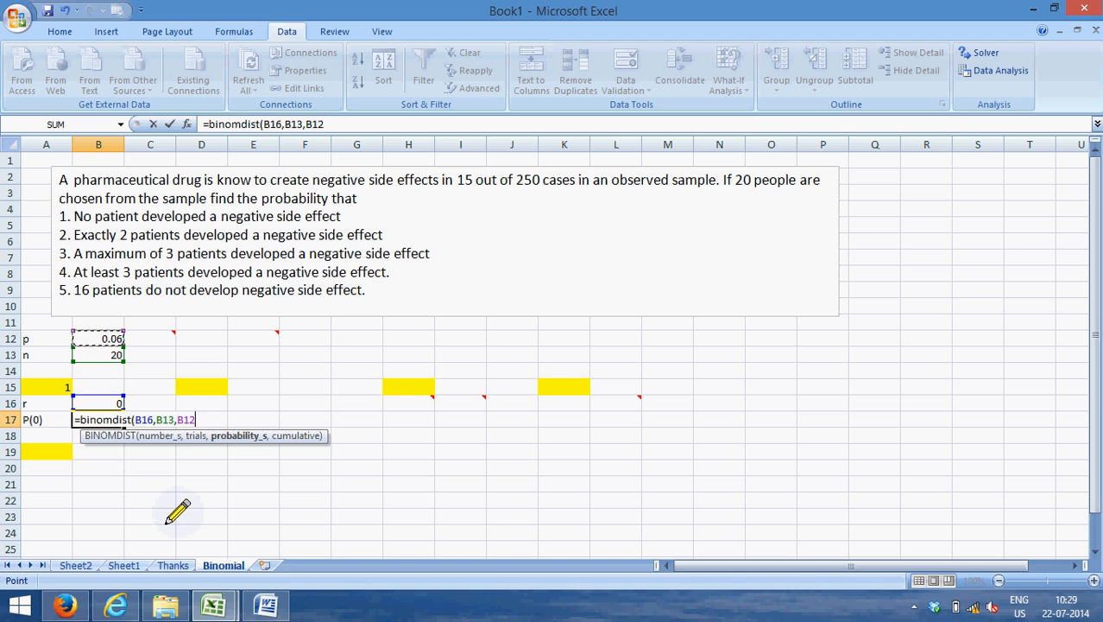
{"action": "type", "text": ","}
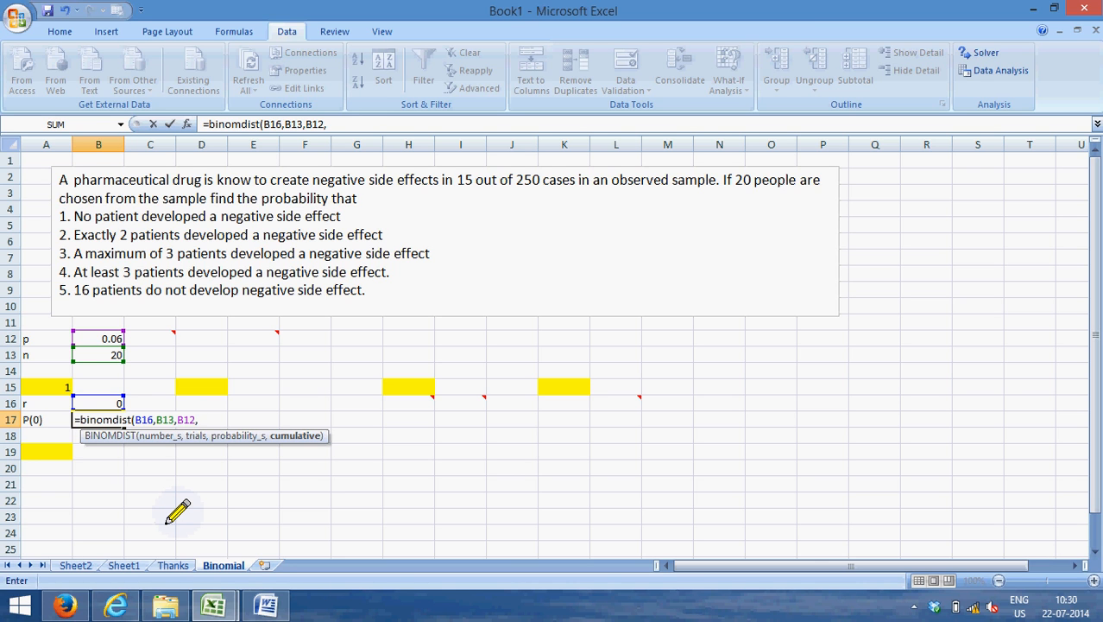
{"action": "type", "text": "F"}
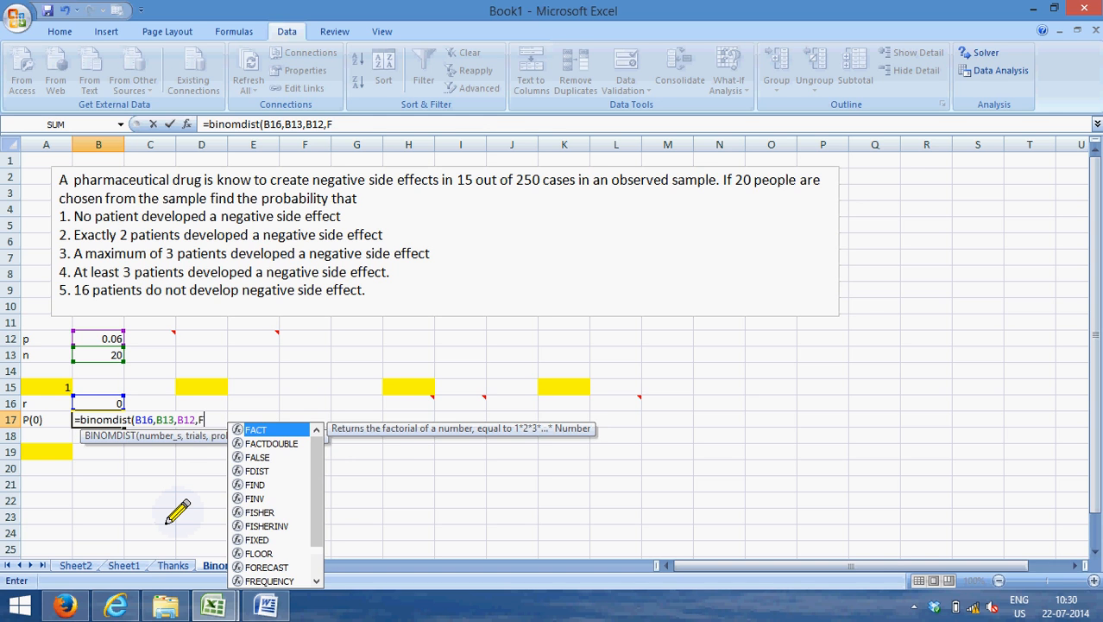
{"action": "type", "text": "alse)"}
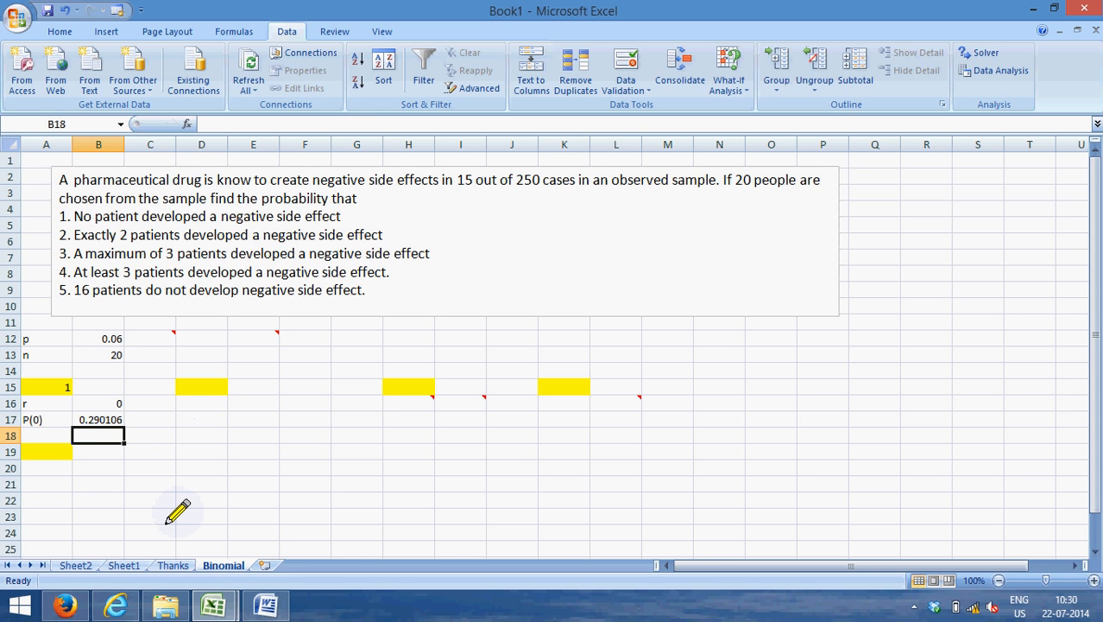
Number question 2 in its yellow cell.
{"action": "left_click", "coordinate": [96, 404]}
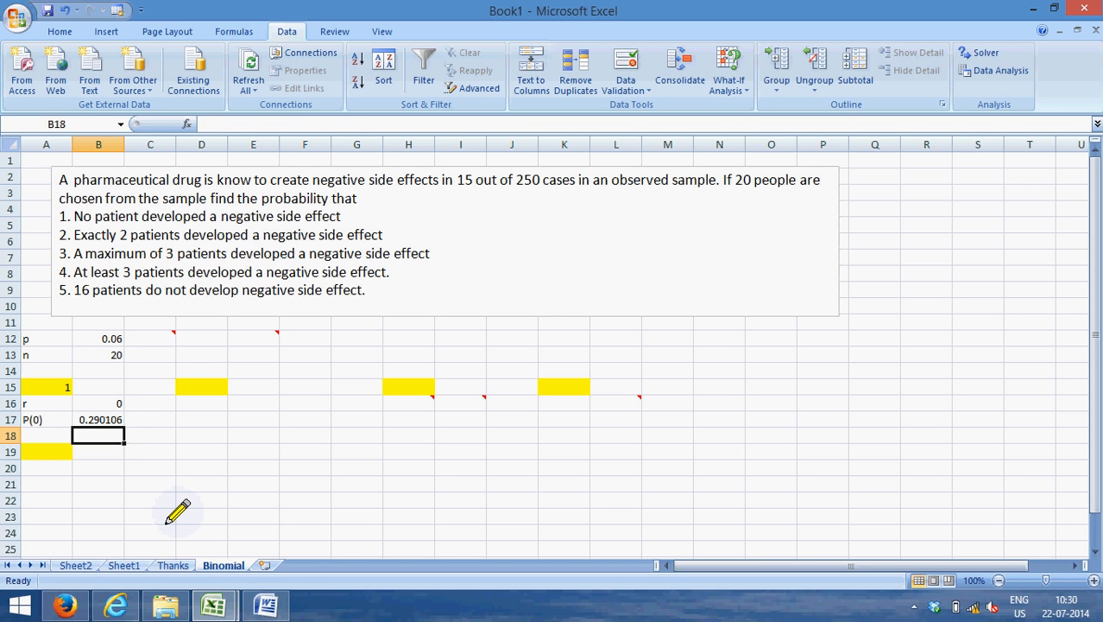
{"action": "type", "text": "2"}
{"action": "left_click", "coordinate": [47, 467]}
{"action": "type", "text": "r"}
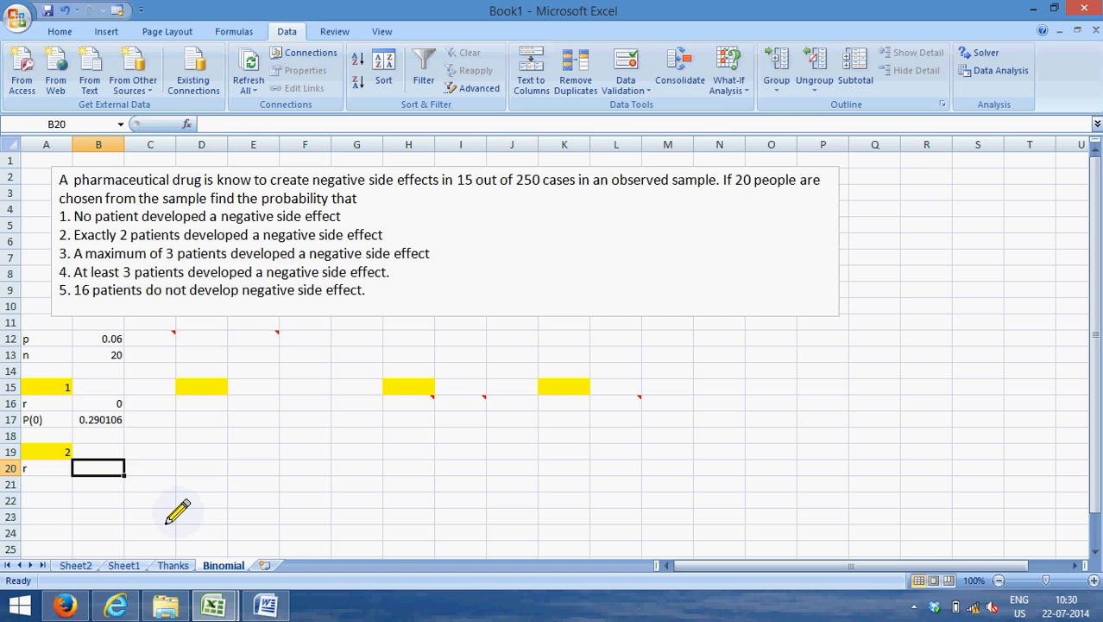
Enter r = 2 and the P(2) label for question 2.
{"action": "type", "text": "2"}
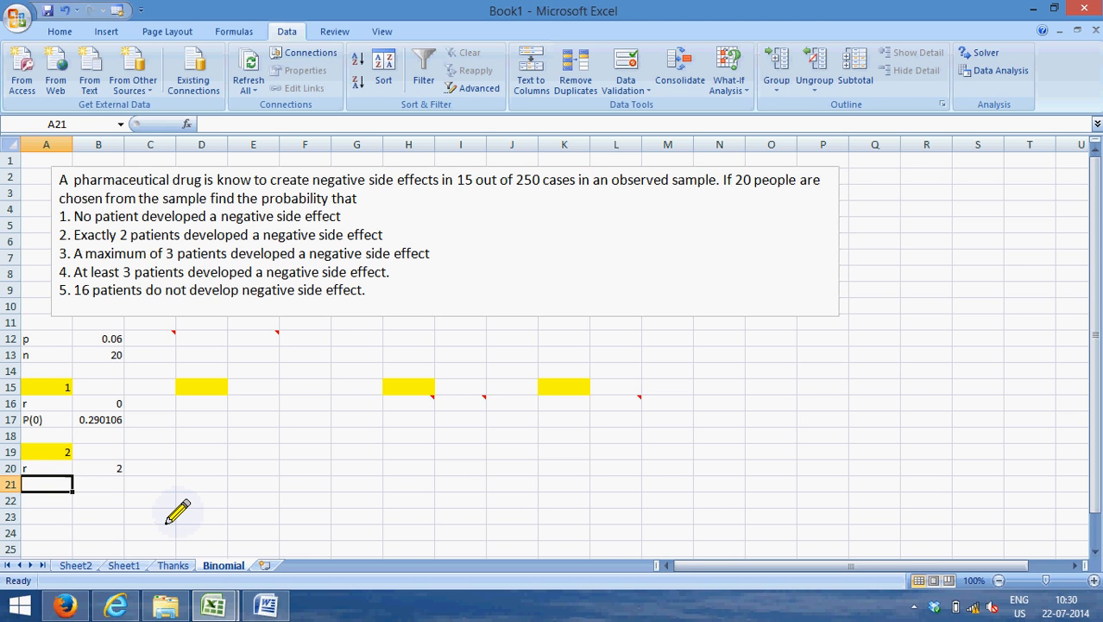
{"action": "type", "text": "P"}
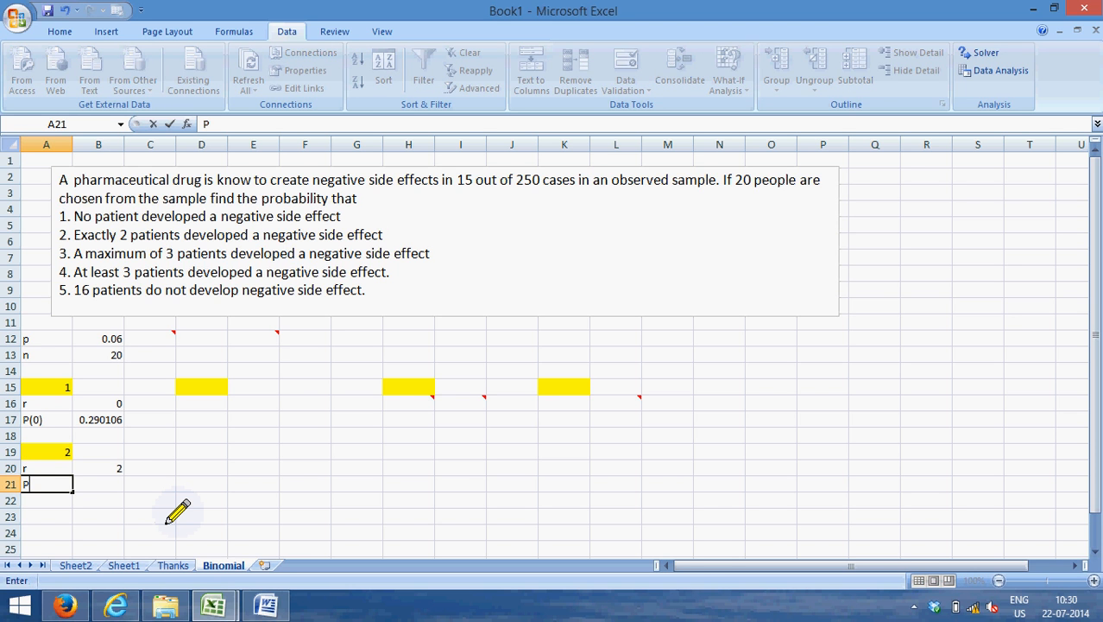
{"action": "type", "text": "("}
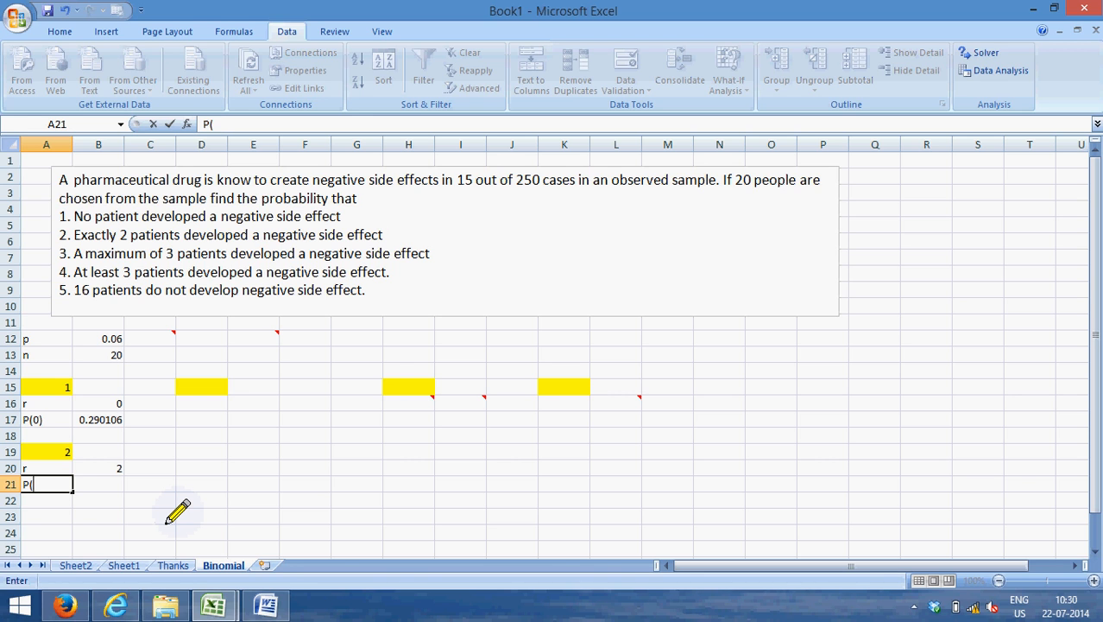
{"action": "type", "text": "@"}
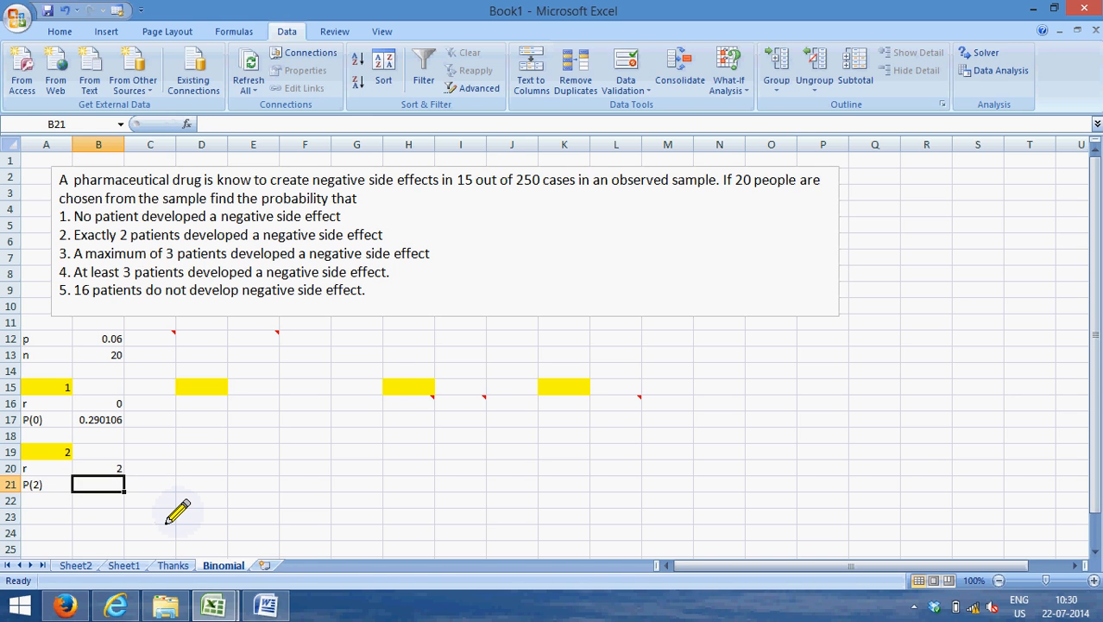
Compute P(2) = 0.224573 with BINOMDIST(r, n, p, FALSE).
{"action": "type", "text": "=binomdist(B20,"}
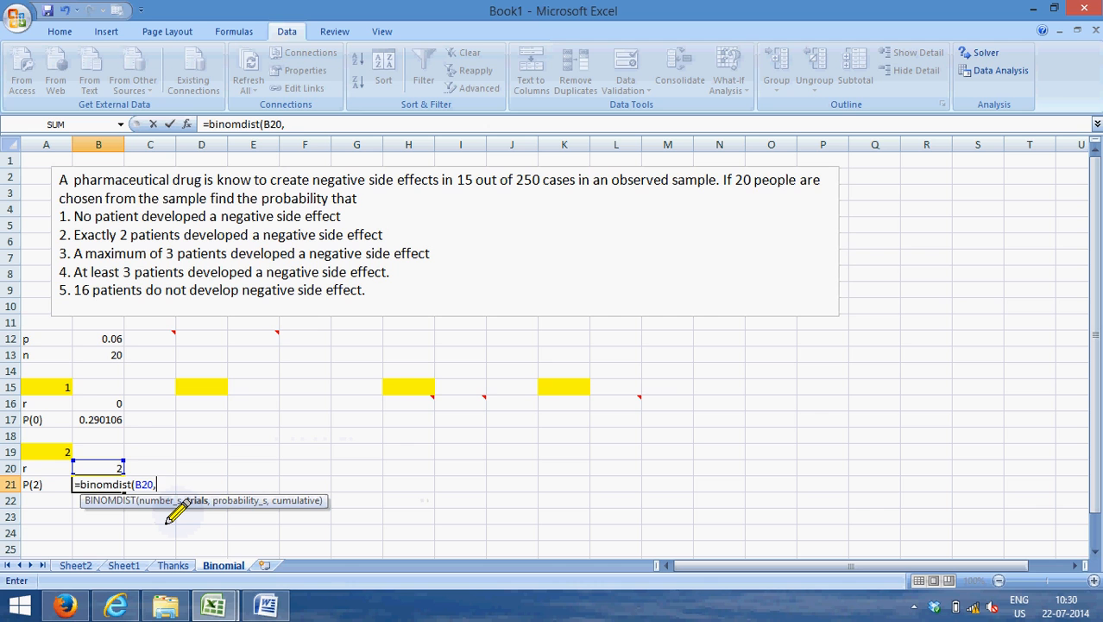
{"action": "left_click", "coordinate": [97, 356]}
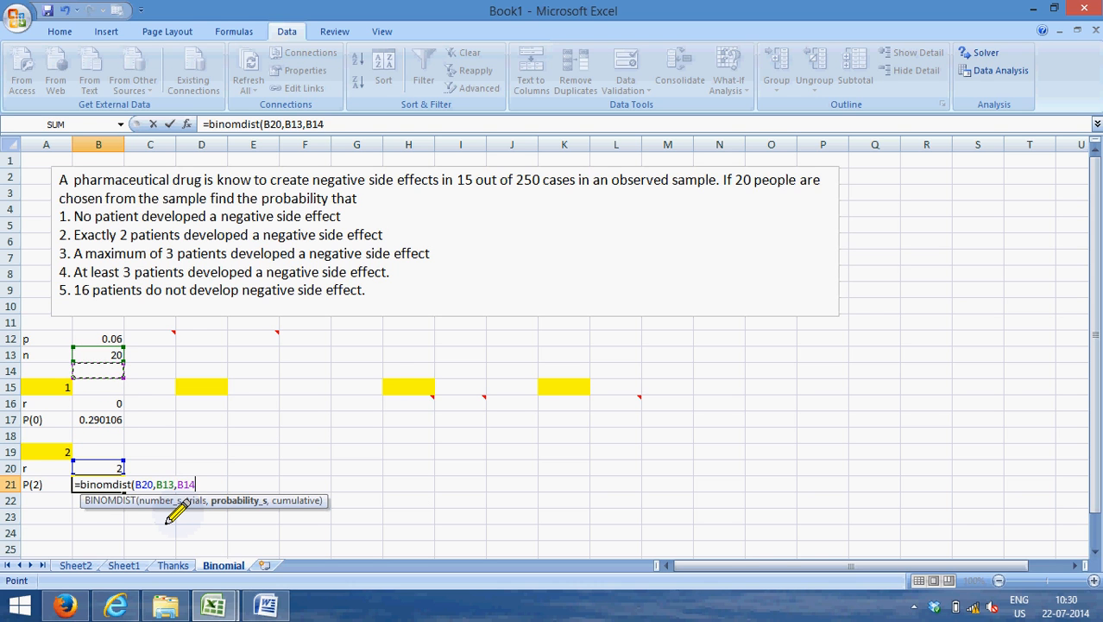
{"action": "left_click", "coordinate": [96, 338]}
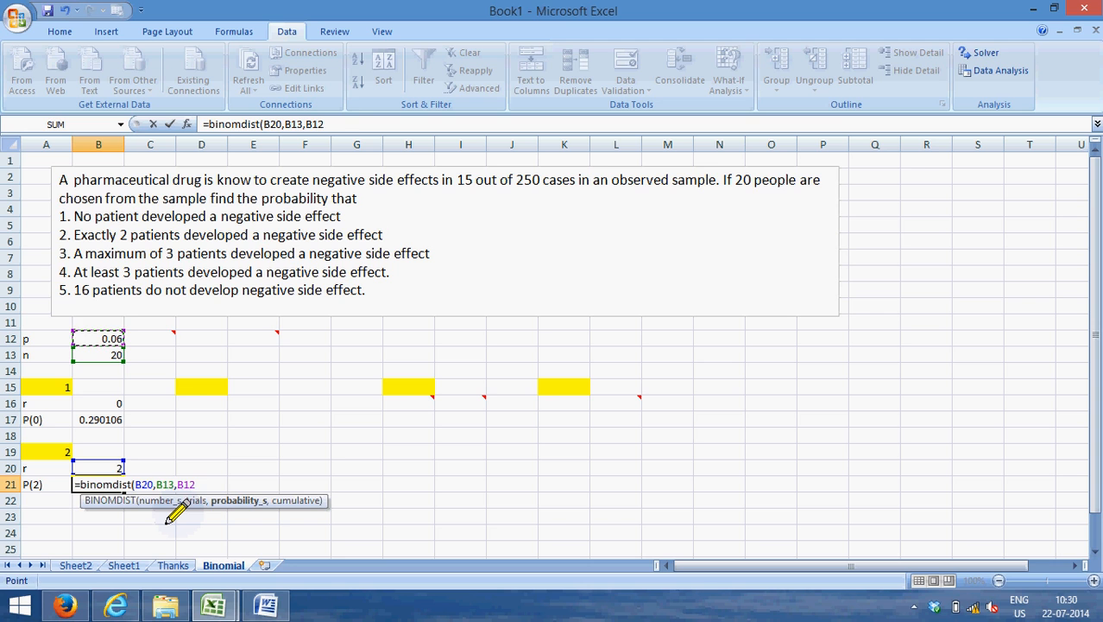
{"action": "type", "text": ",f"}
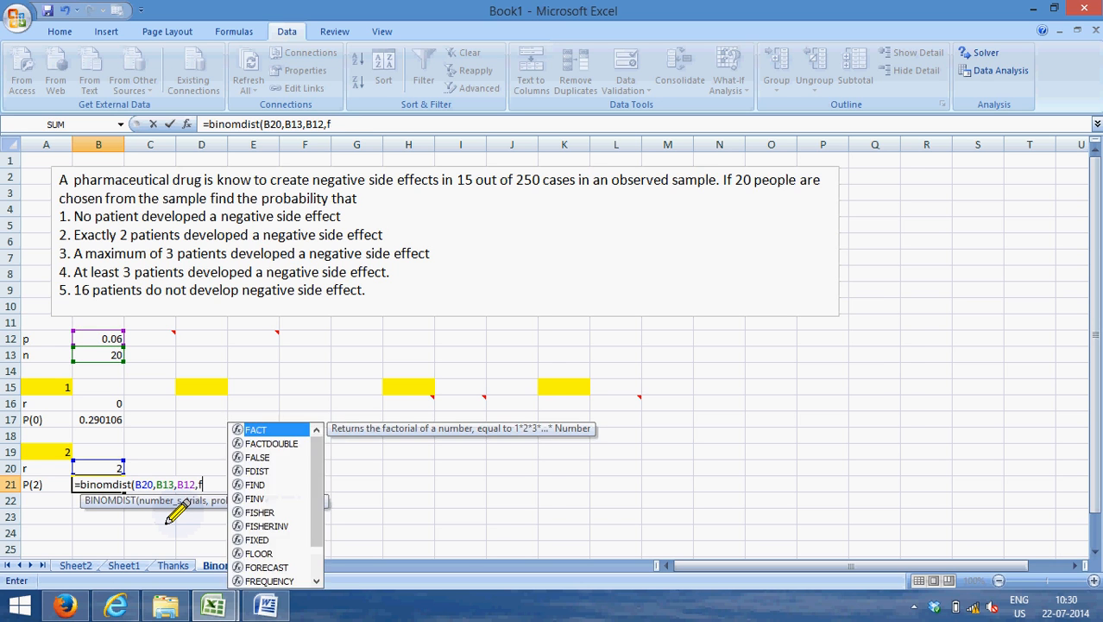
{"action": "type", "text": "alse"}
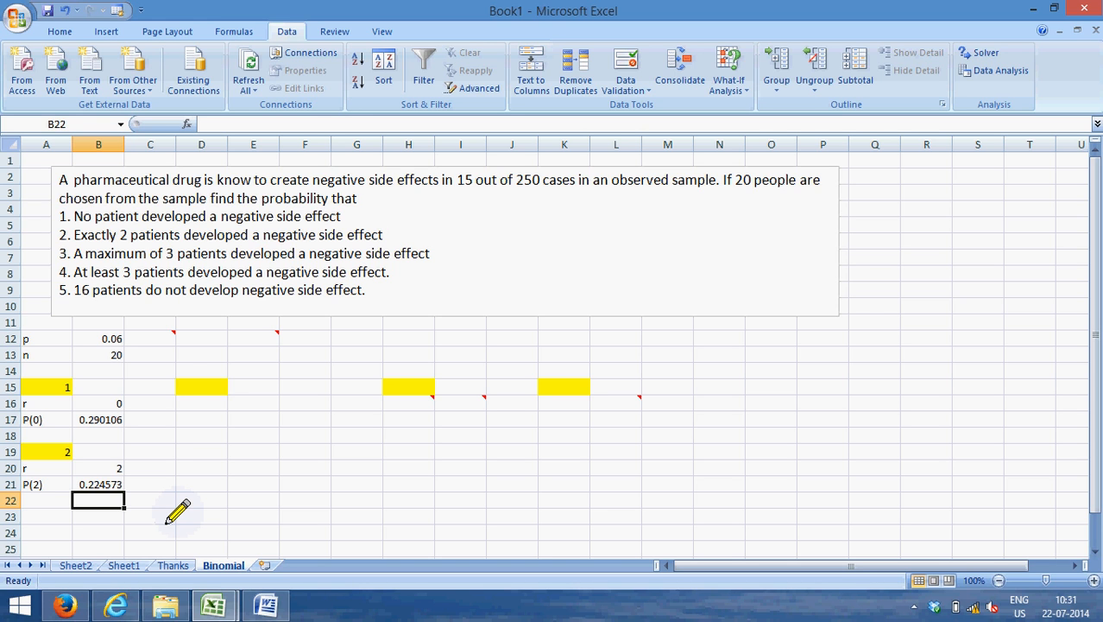
{"action": "left_click", "coordinate": [201, 387]}
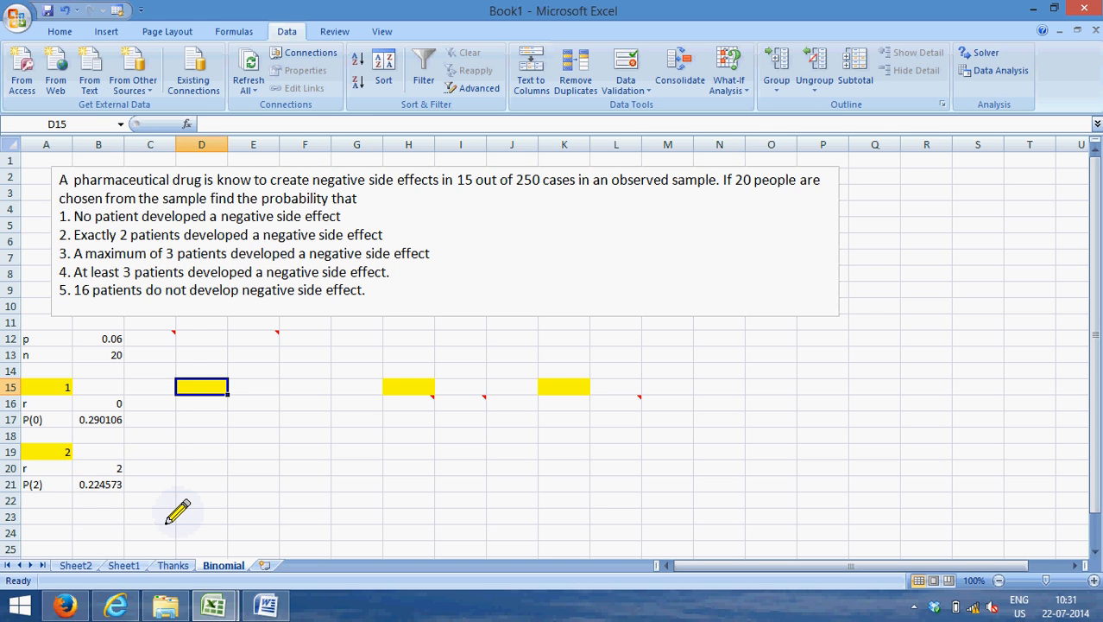
Number question 3 and head a small table with r and P(r).
{"action": "type", "text": "3"}
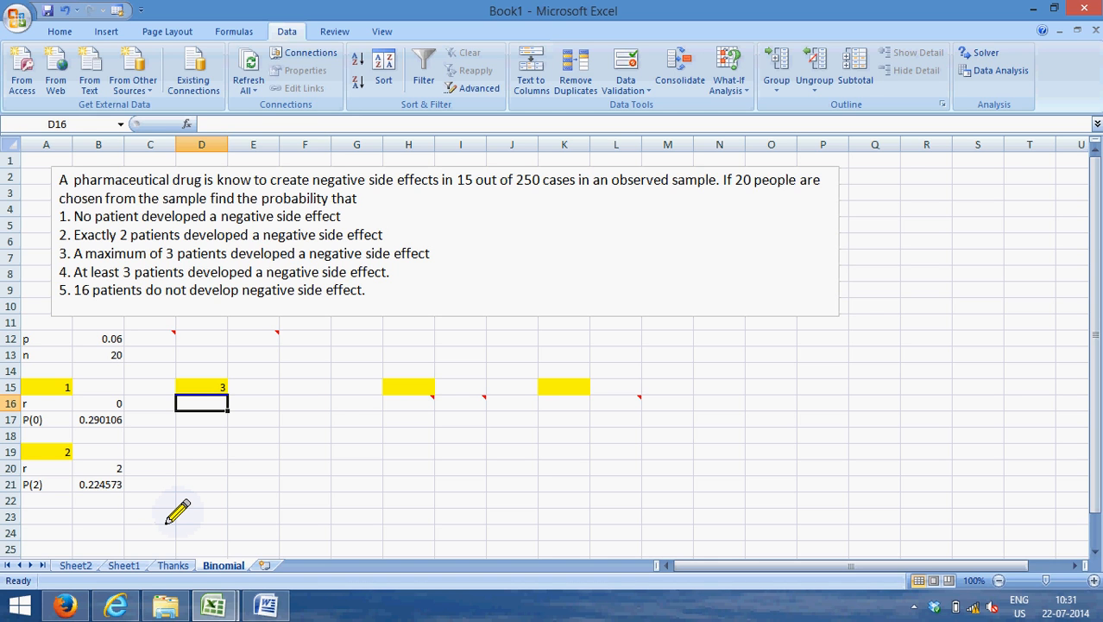
{"action": "type", "text": "r"}
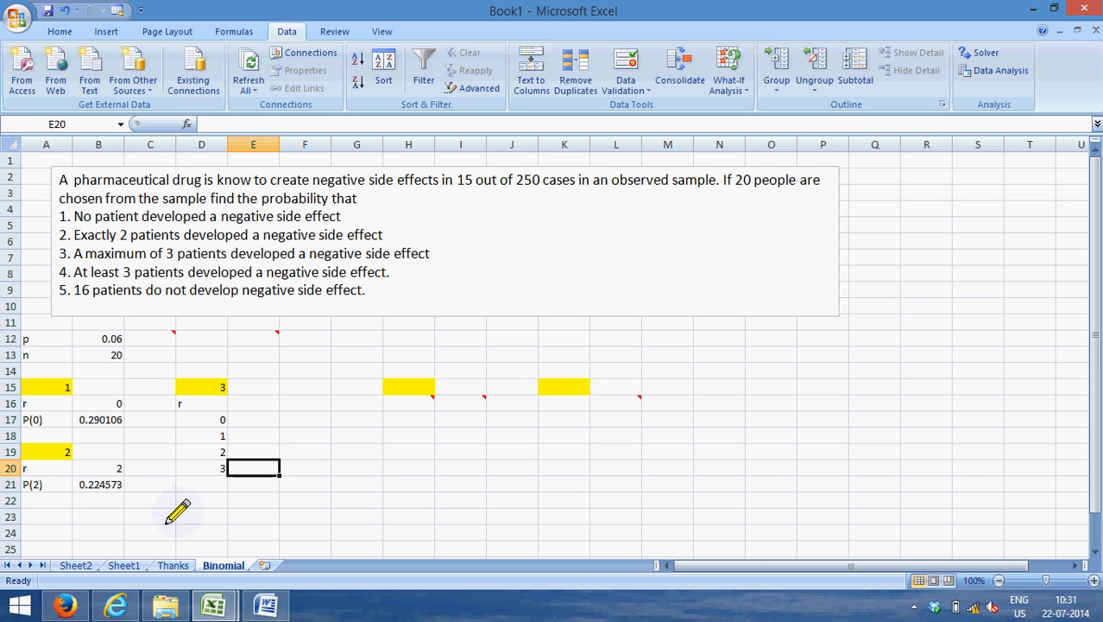
{"action": "left_click", "coordinate": [252, 403]}
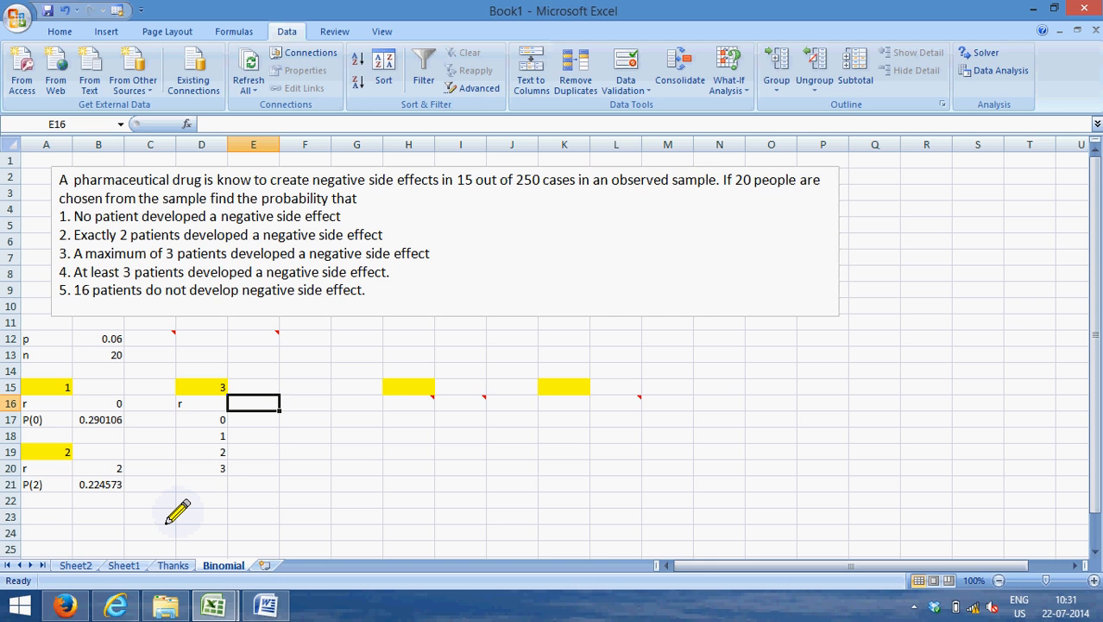
{"action": "type", "text": "P(r"}
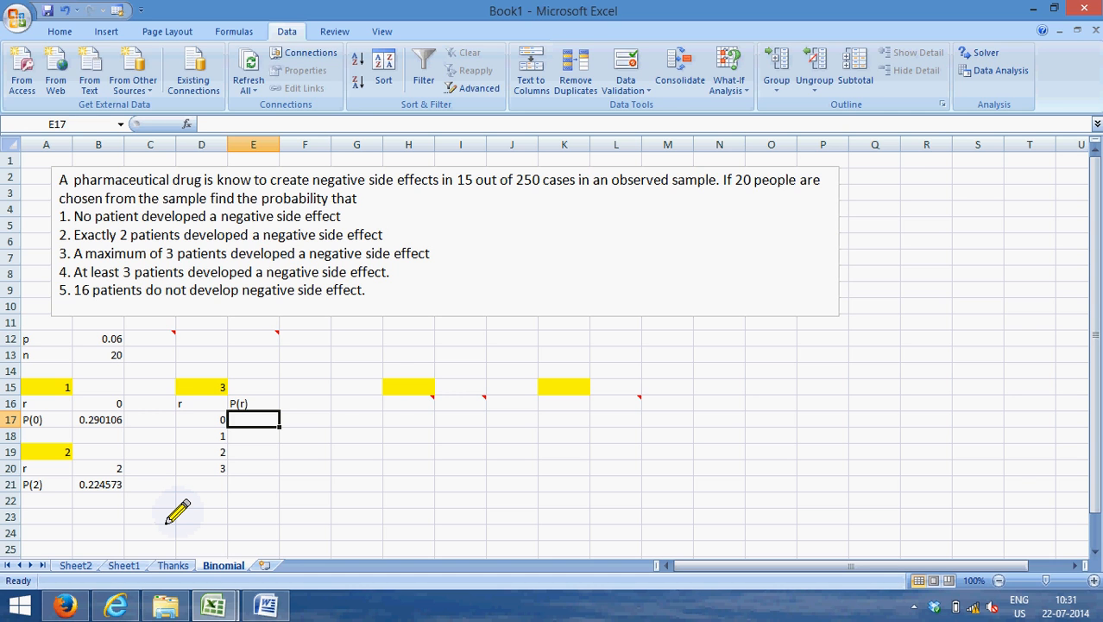
Fill P(r) for r = 0 to 3 with BINOMDIST(Dr,$B$13,$B$12,FALSE): 0.290106 to 0.086007.
{"action": "type", "text": "="}
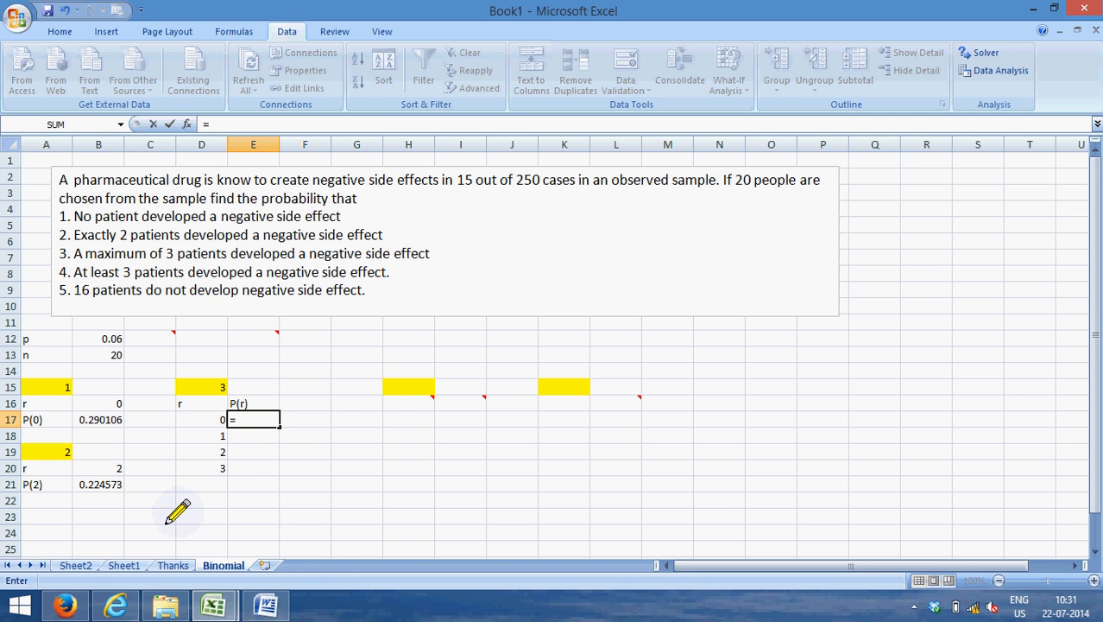
{"action": "type", "text": "binomdist(D17,B13,B12"}
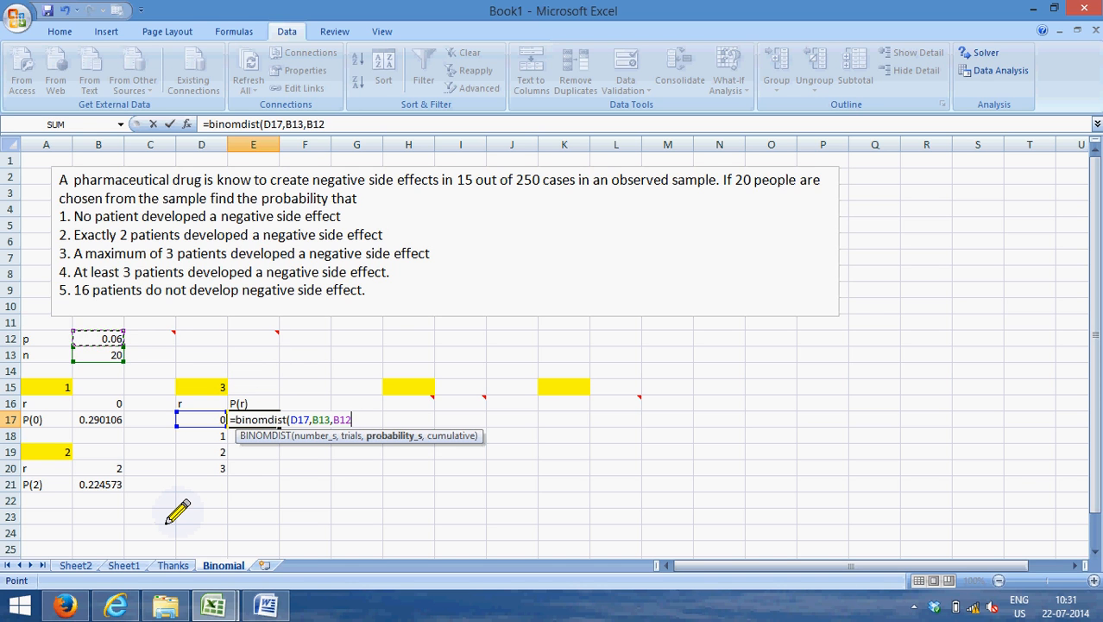
{"action": "type", "text": ","}
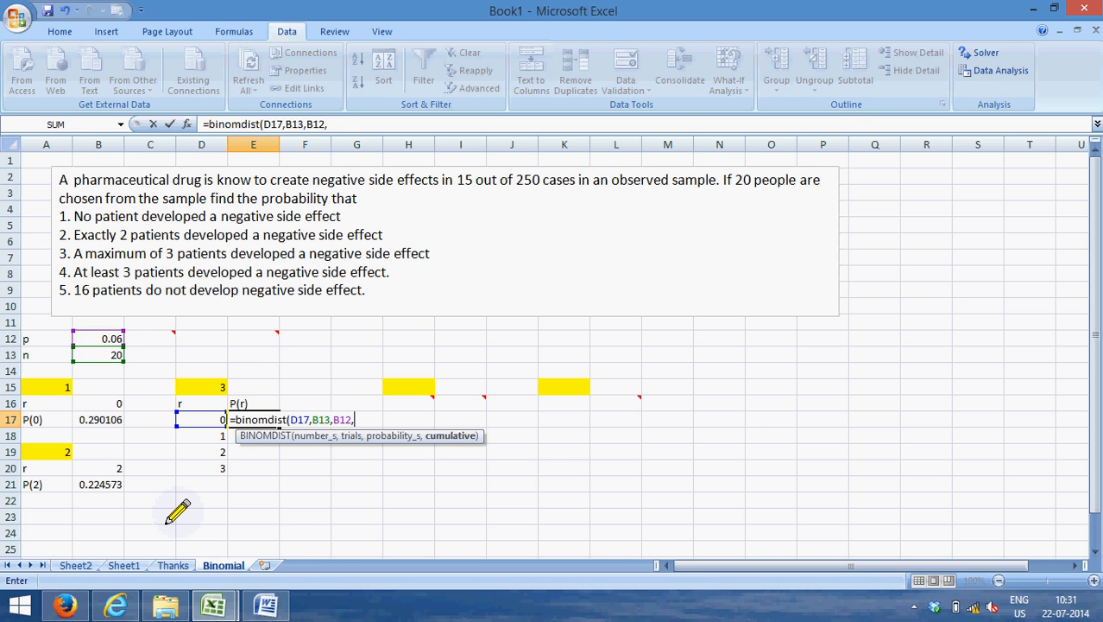
{"action": "type", "text": "false)"}
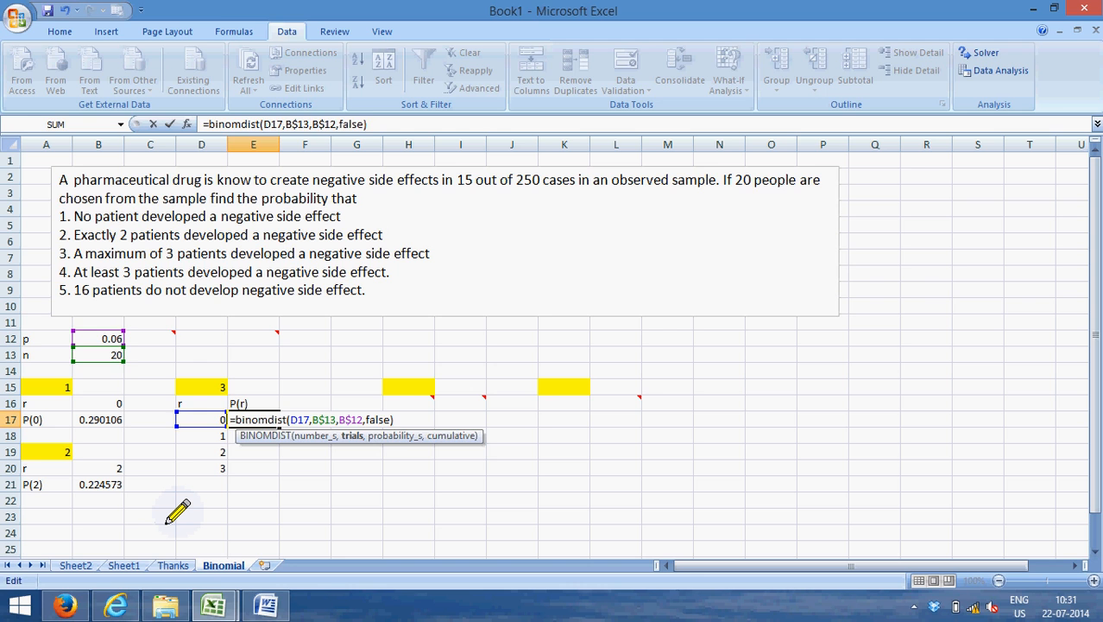
{"action": "key", "text": "Enter"}
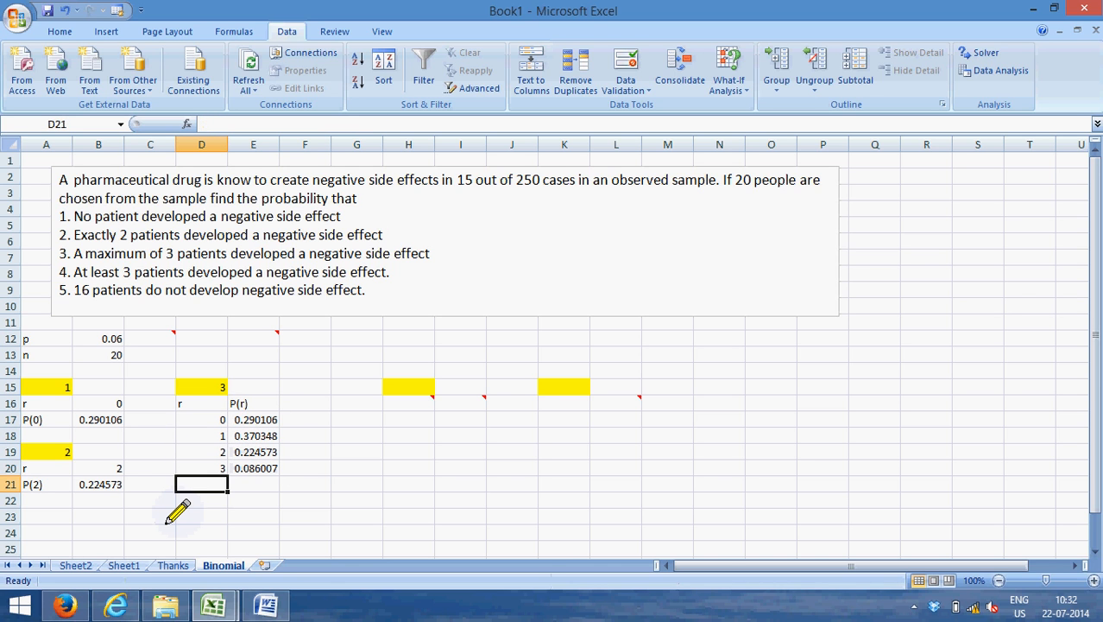
{"action": "left_click", "coordinate": [252, 483]}
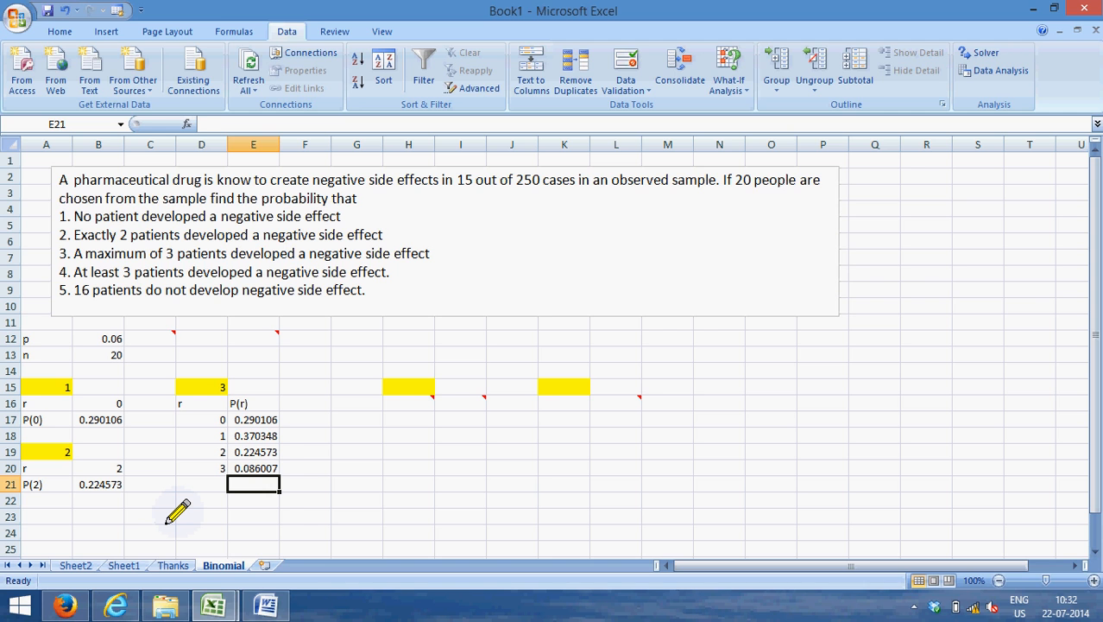
Sum P(0) to P(3) with =SUM(E17:E20), giving 0.971034 for at most 3 patients.
{"action": "type", "text": "=sum(E17:E20"}
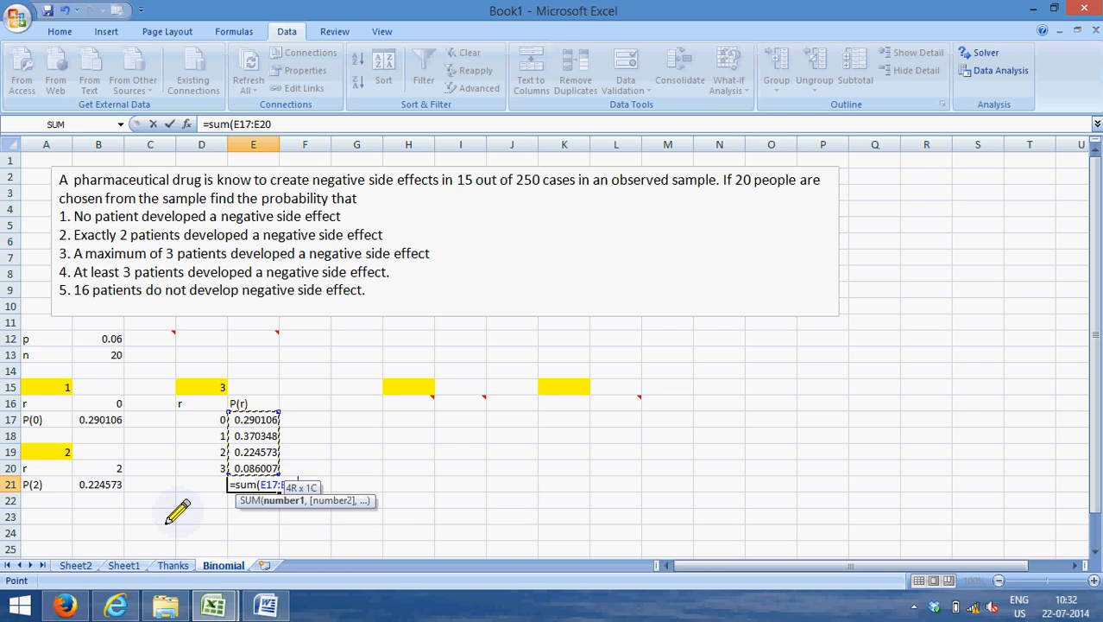
{"action": "key", "text": "Enter"}
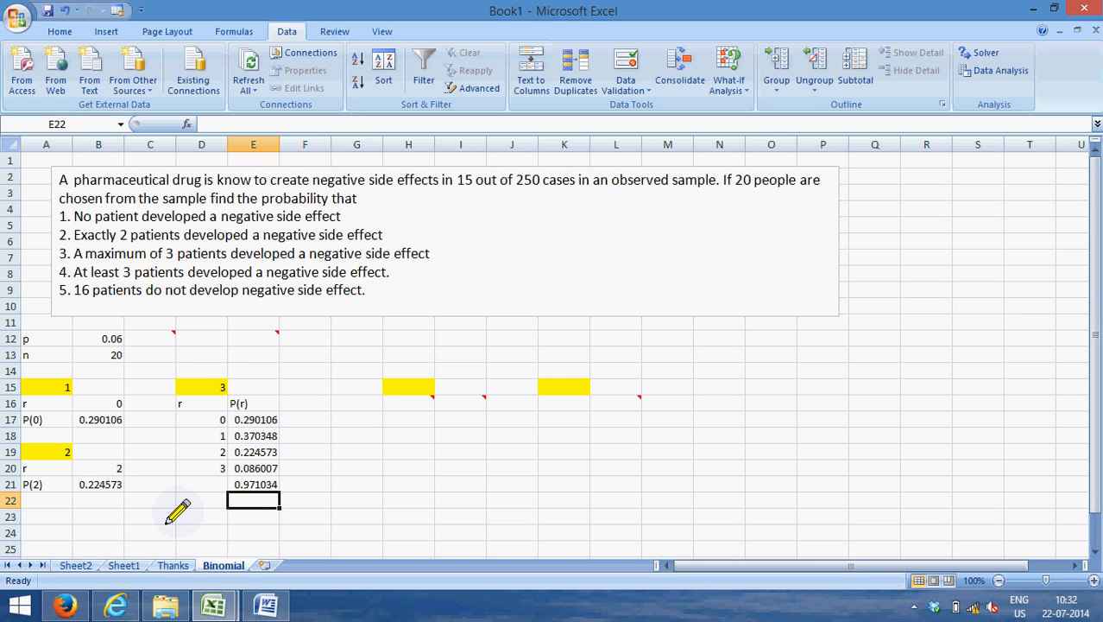
{"action": "left_click", "coordinate": [304, 420]}
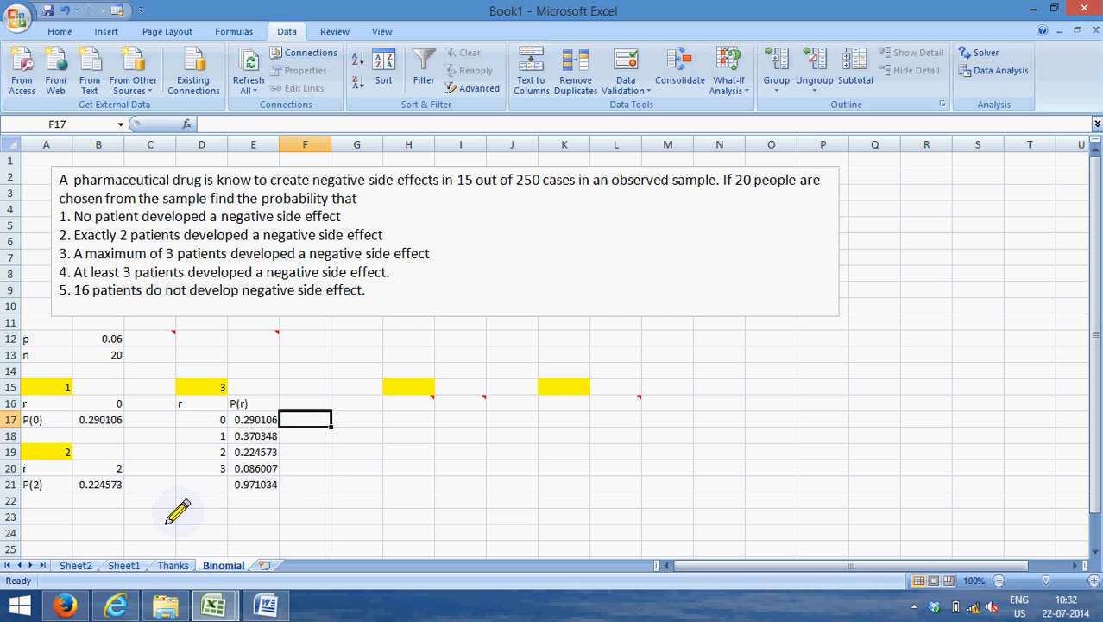
{"action": "type", "text": "P"}
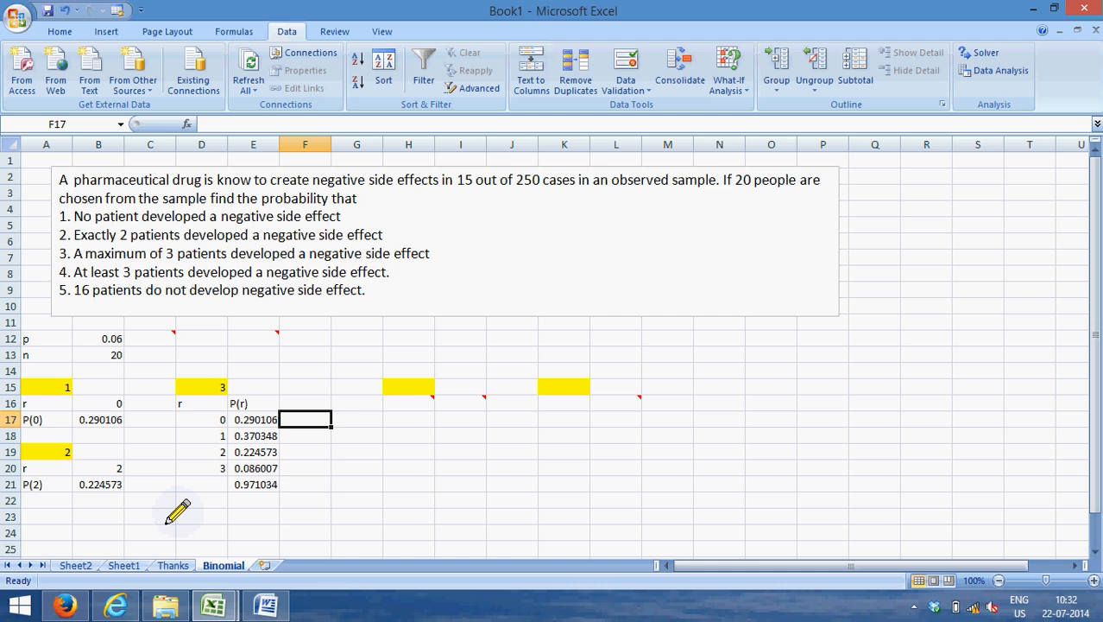
Check the total in F16 with cumulative BINOMDIST(3, n, p, TRUE) = 0.971034.
{"action": "left_click", "coordinate": [304, 404]}
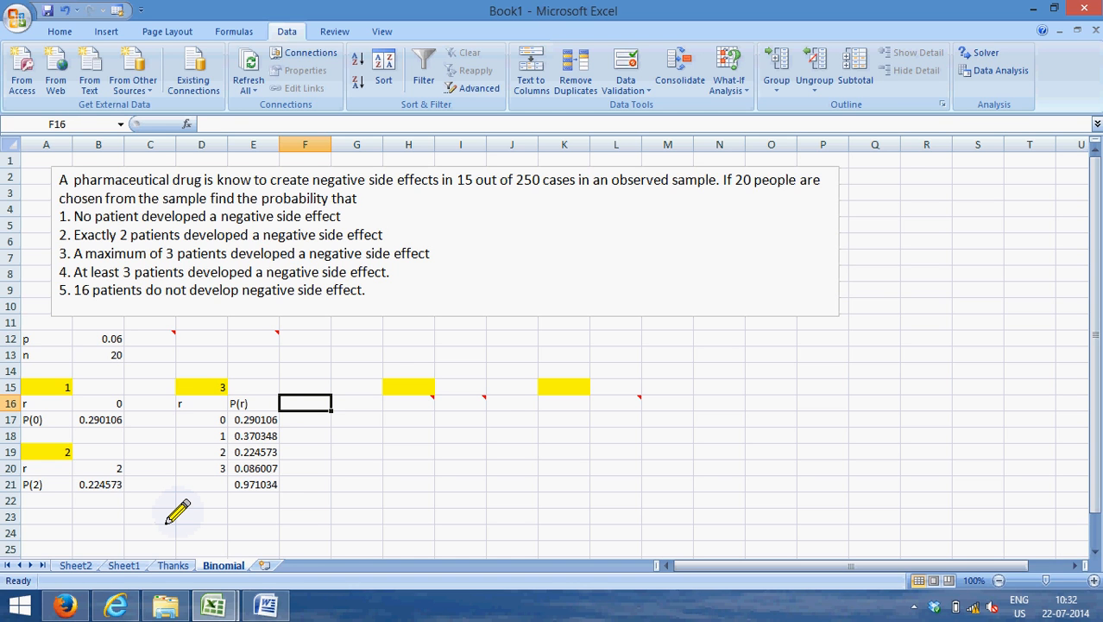
{"action": "type", "text": "=b"}
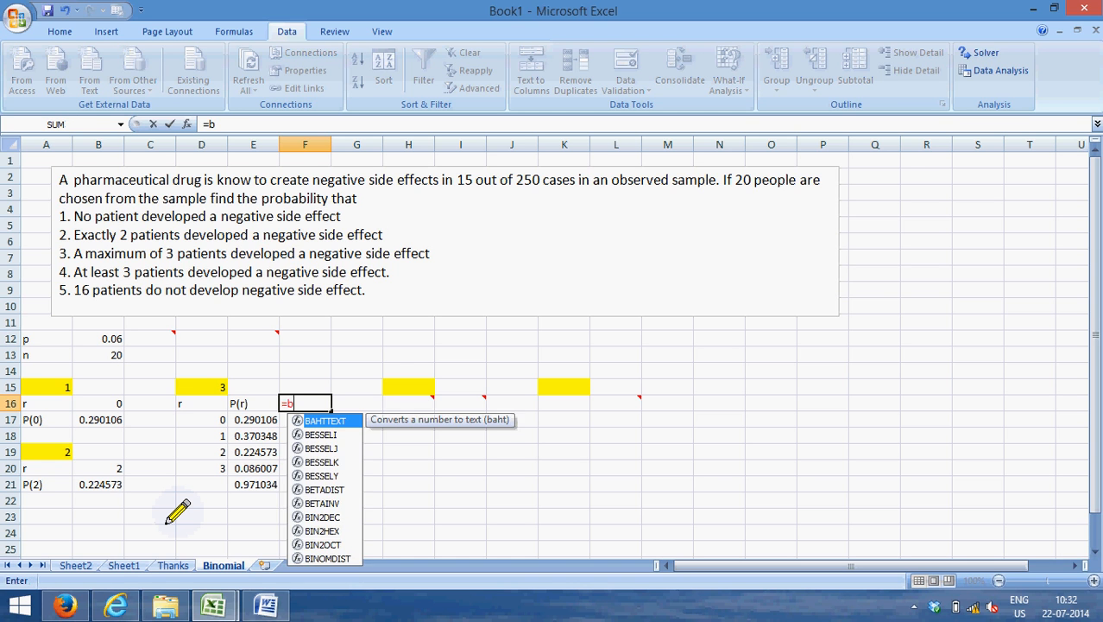
{"action": "type", "text": "inomdist("}
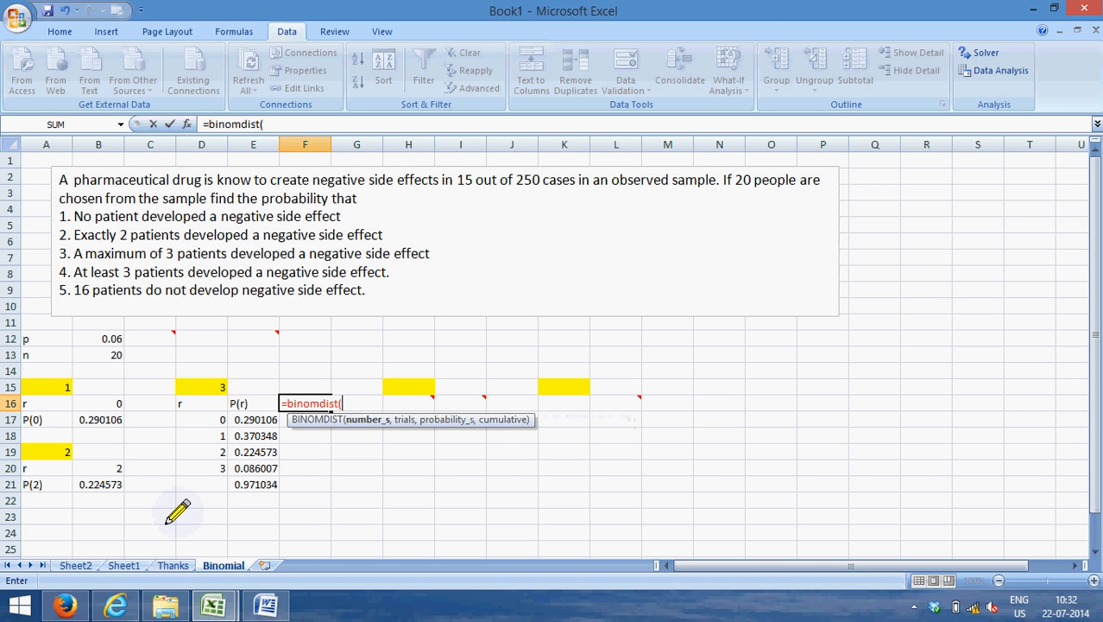
{"action": "type", "text": "3"}
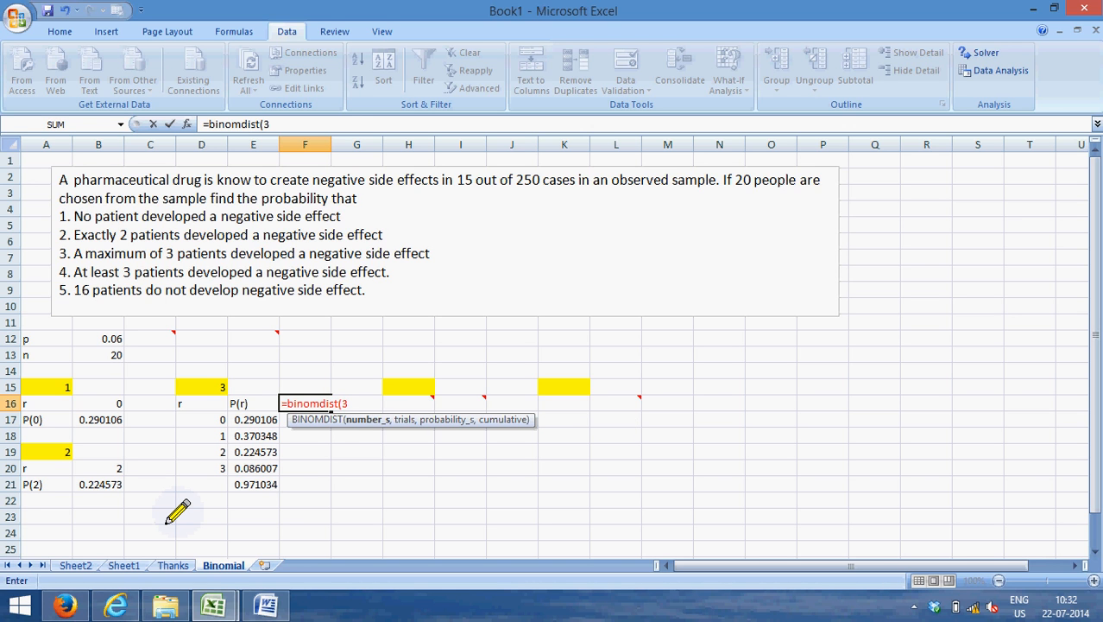
{"action": "left_click", "coordinate": [96, 354]}
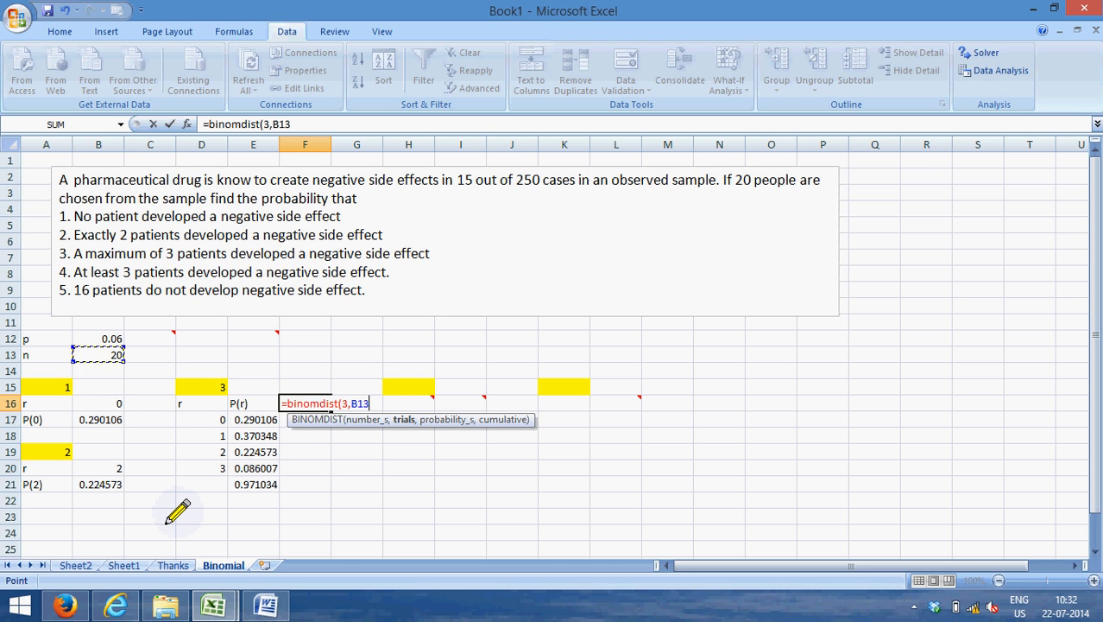
{"action": "left_click", "coordinate": [149, 356]}
{"action": "type", "text": ",B12,"}
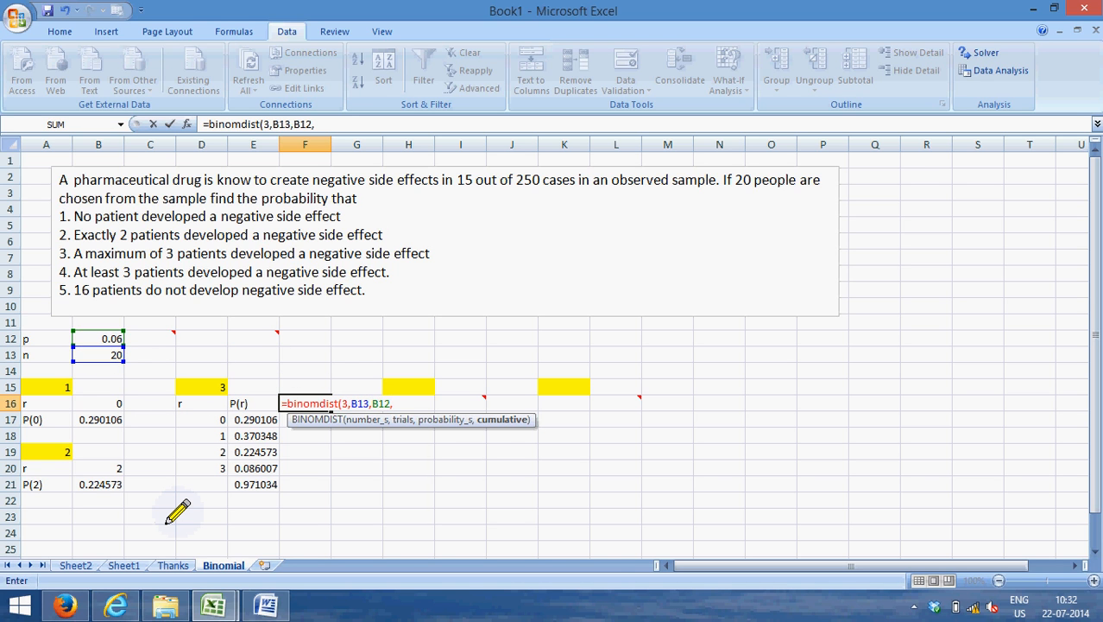
{"action": "type", "text": "true"}
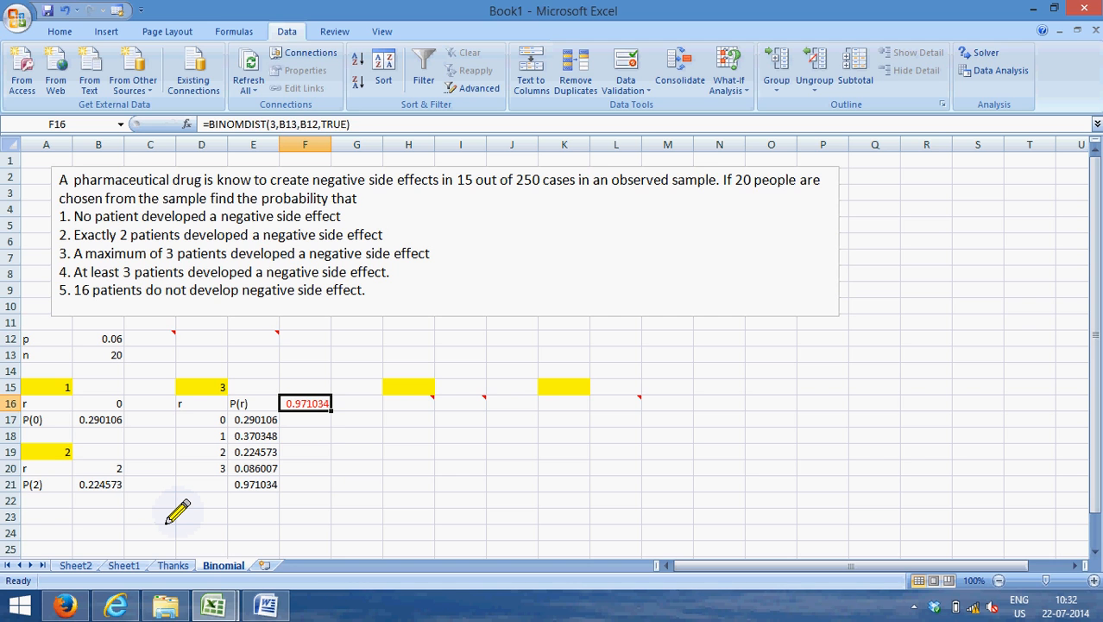
Colour the summed total in E21 red and compare it with the matching F16 result.
{"action": "left_click", "coordinate": [256, 483]}
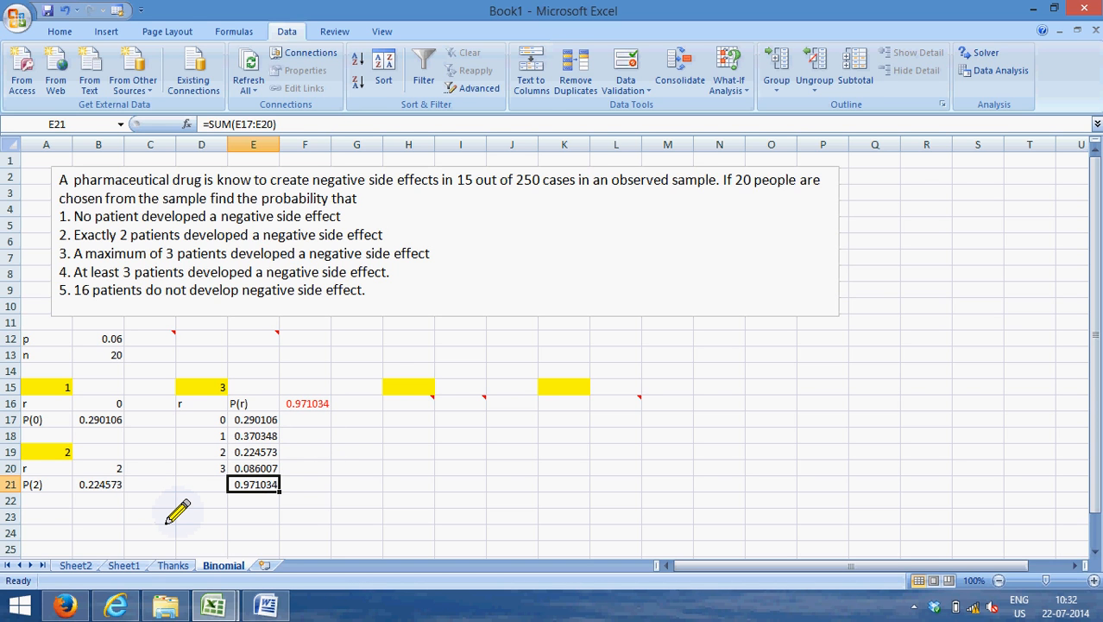
{"action": "left_click", "coordinate": [69, 31]}
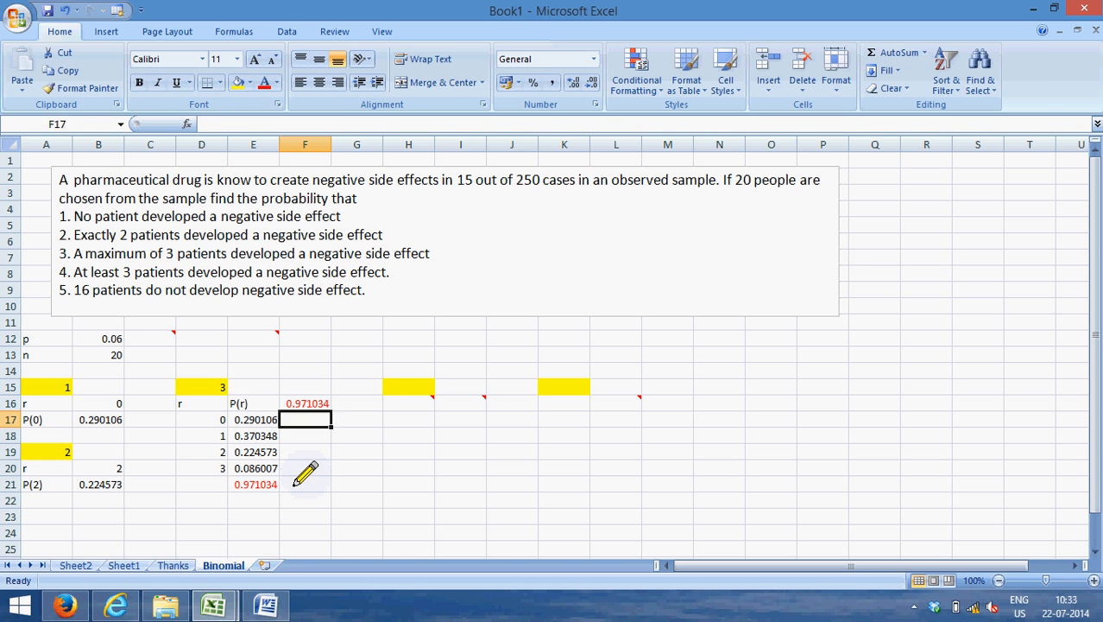
{"action": "left_click", "coordinate": [304, 404]}
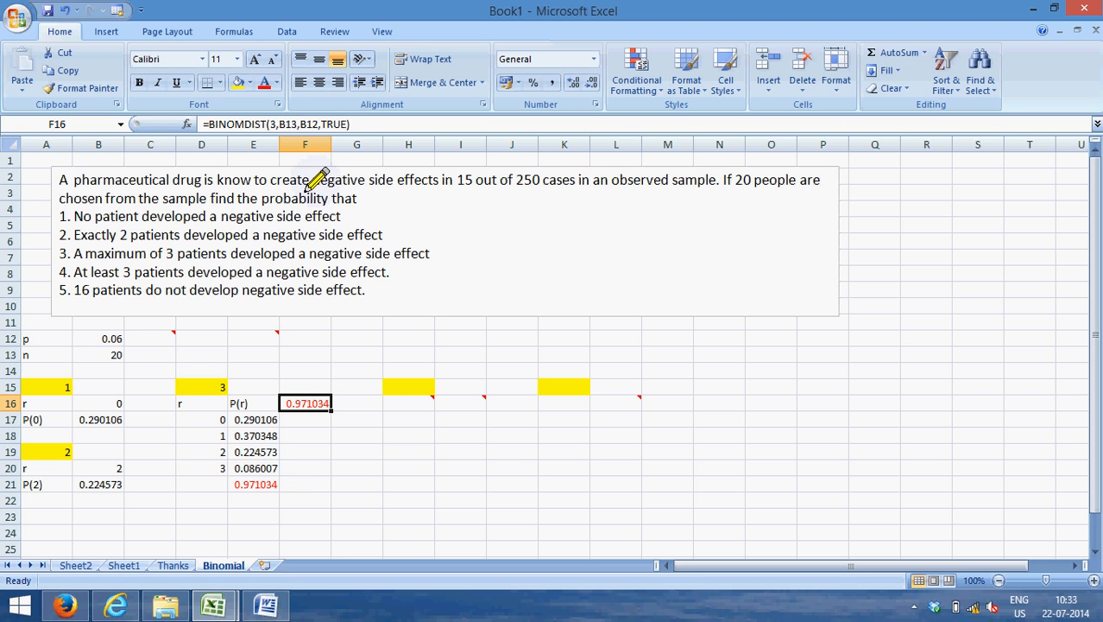
{"action": "mouse_move", "coordinate": [304, 449]}
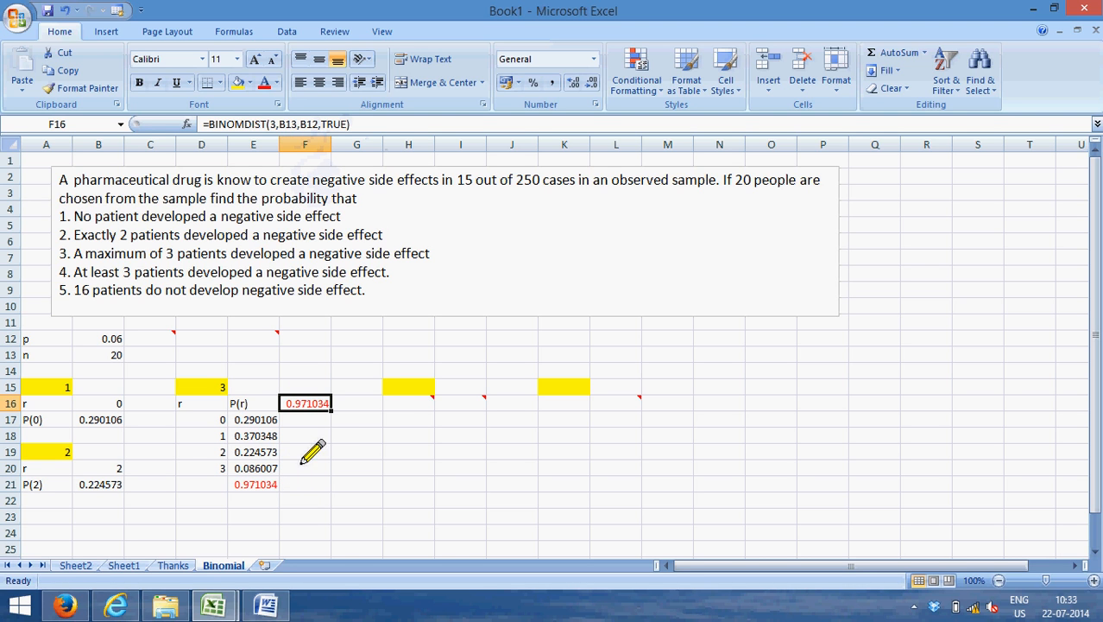
{"action": "left_click", "coordinate": [407, 386]}
{"action": "type", "text": "4"}
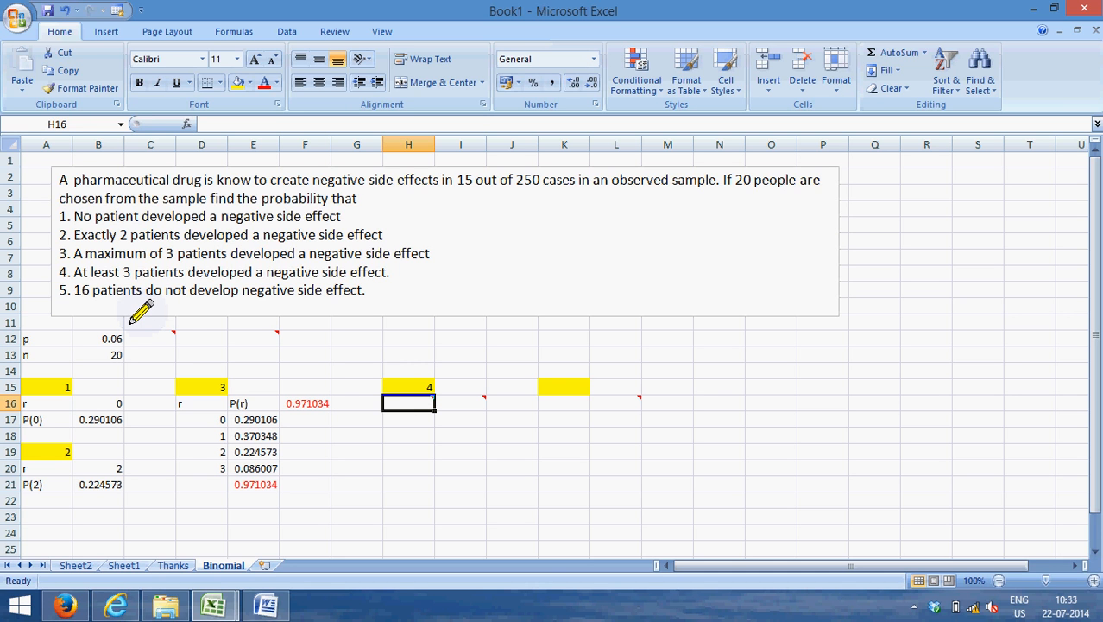
{"action": "mouse_move", "coordinate": [407, 404]}
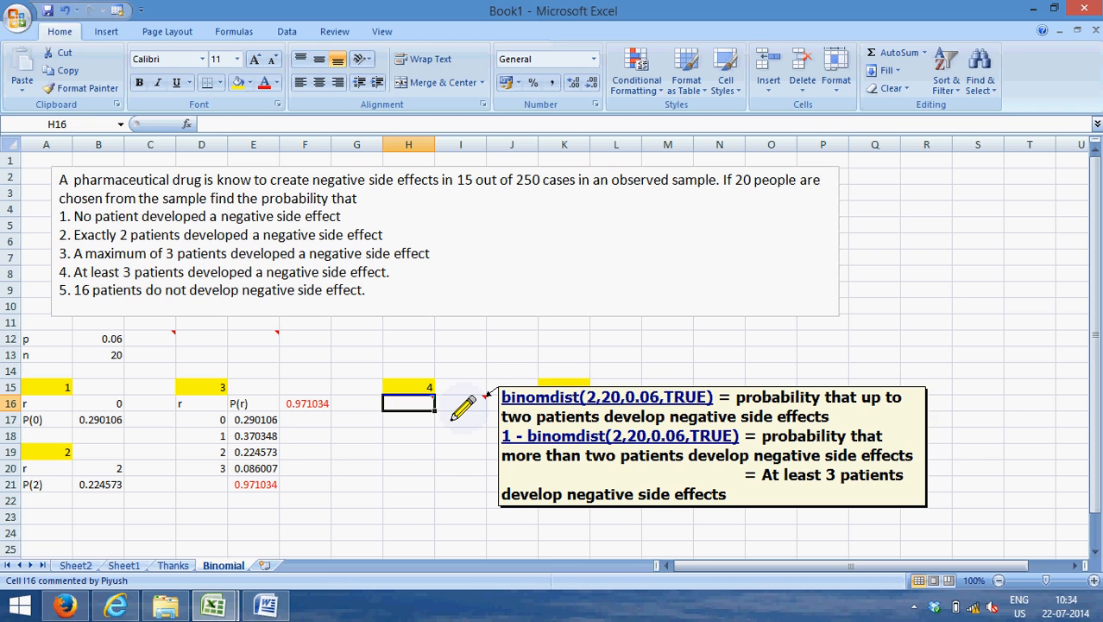
Compute the at-least-3 probability in H17 as =1-BINOMDIST(2,B13,B12,TRUE) = 0.114972.
{"action": "left_click", "coordinate": [408, 419]}
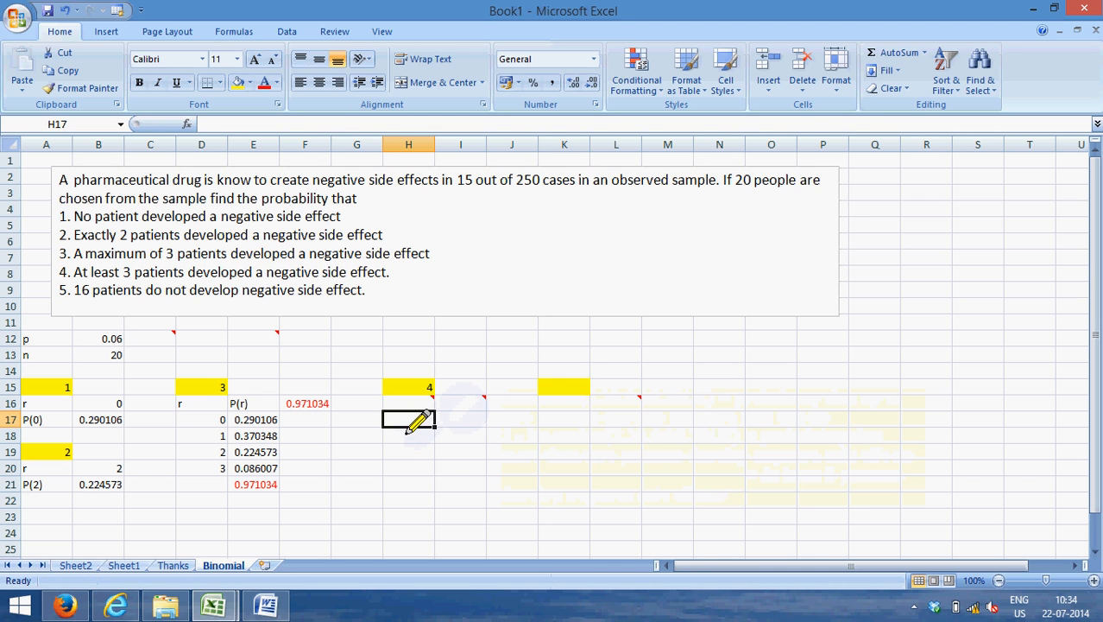
{"action": "type", "text": "=1-"}
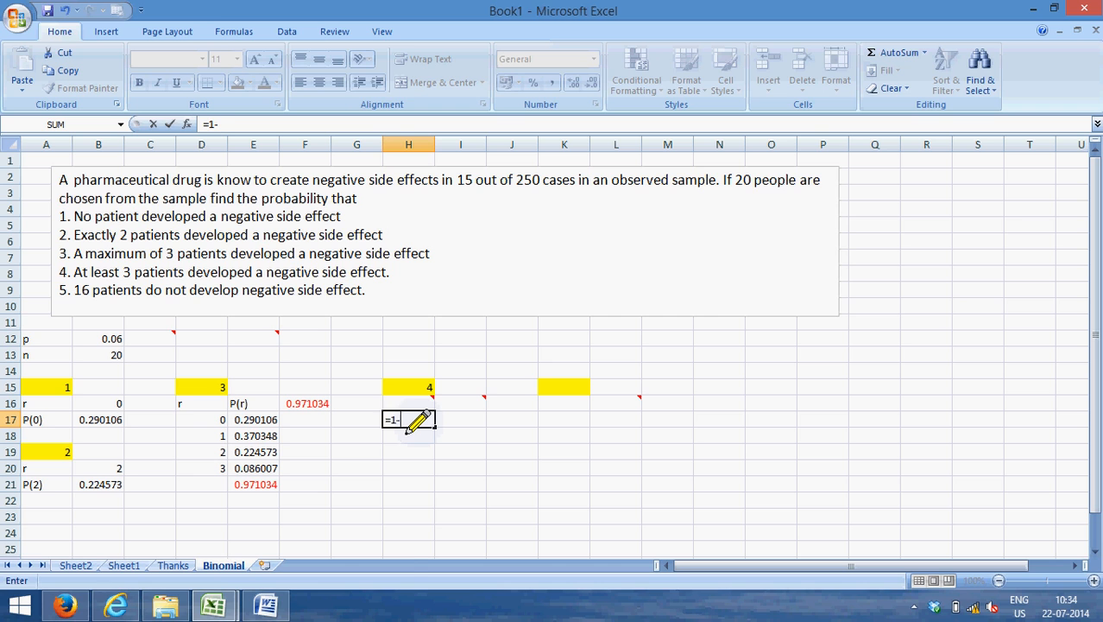
{"action": "type", "text": "bi"}
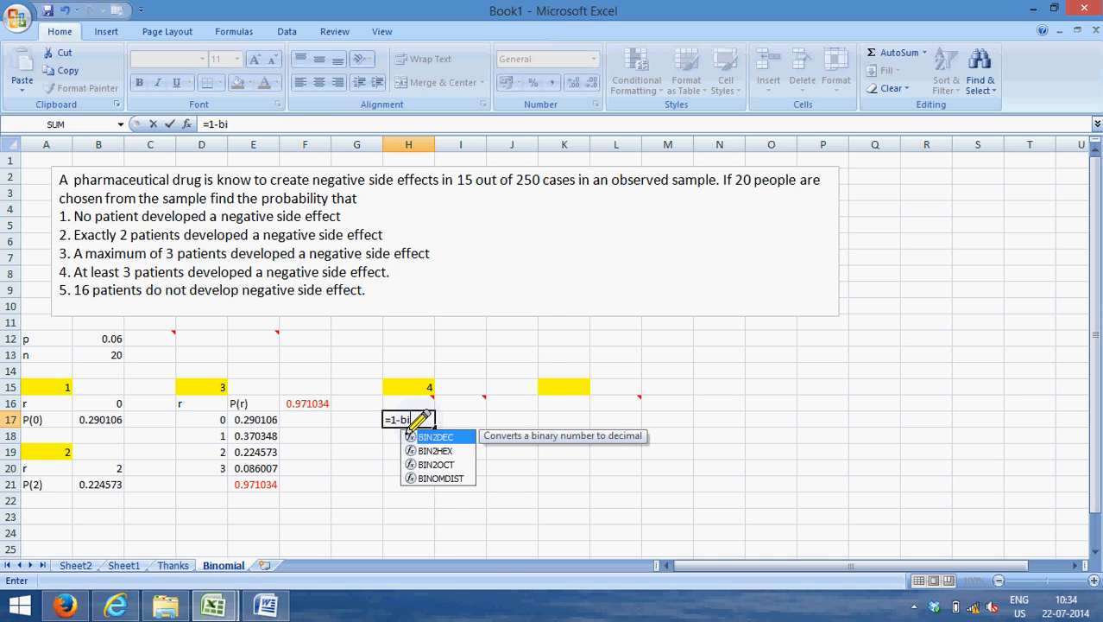
{"action": "type", "text": "nomdist"}
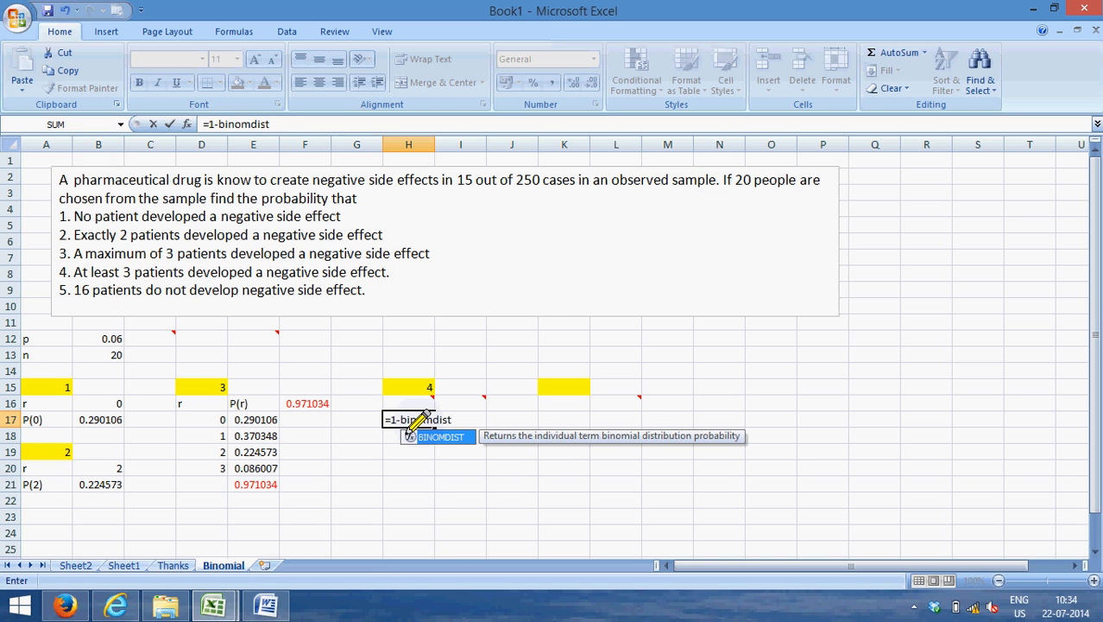
{"action": "type", "text": "("}
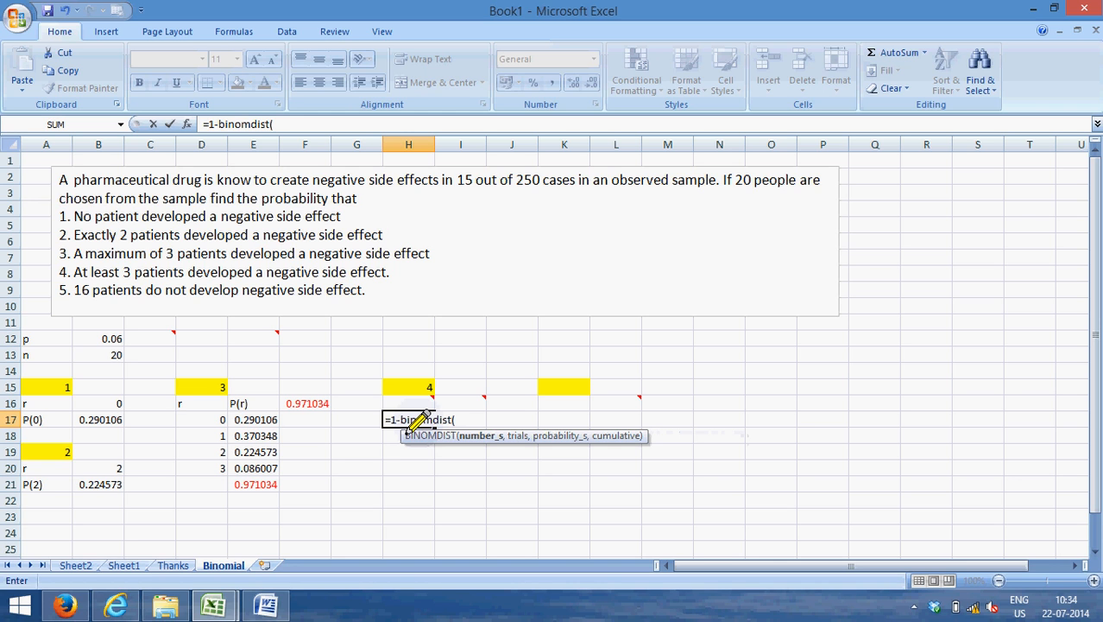
{"action": "type", "text": "2,"}
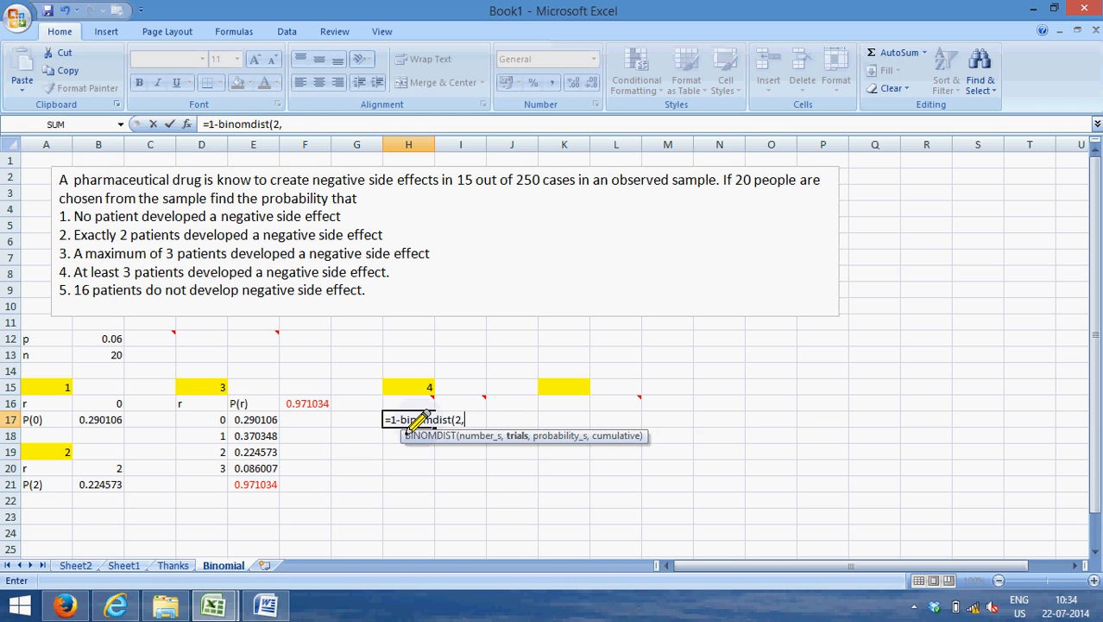
{"action": "left_click", "coordinate": [96, 354]}
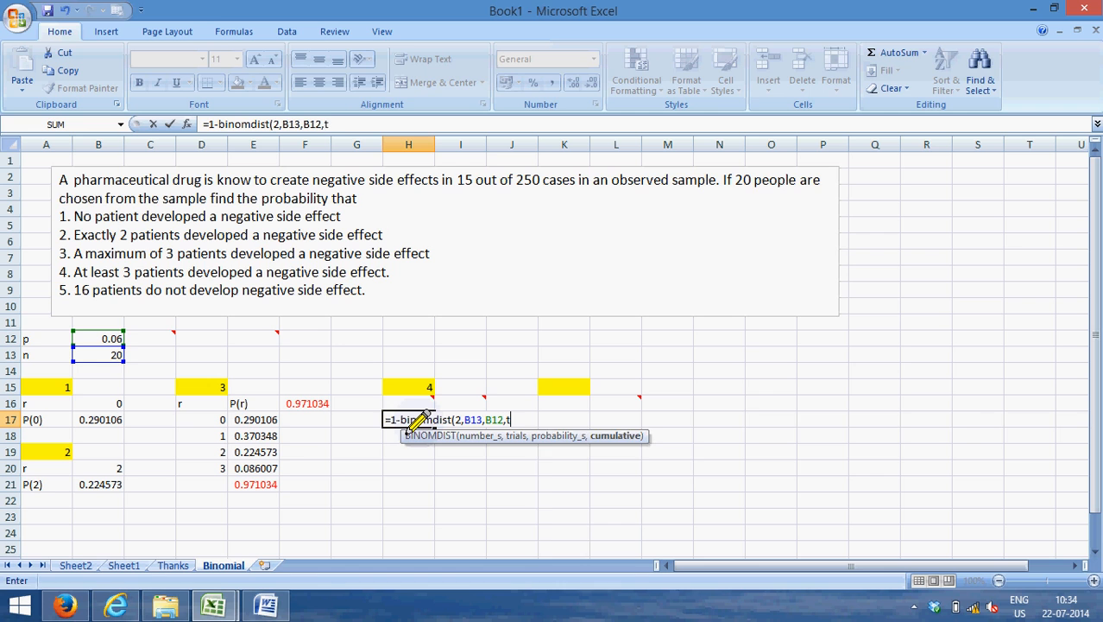
{"action": "type", "text": "rue"}
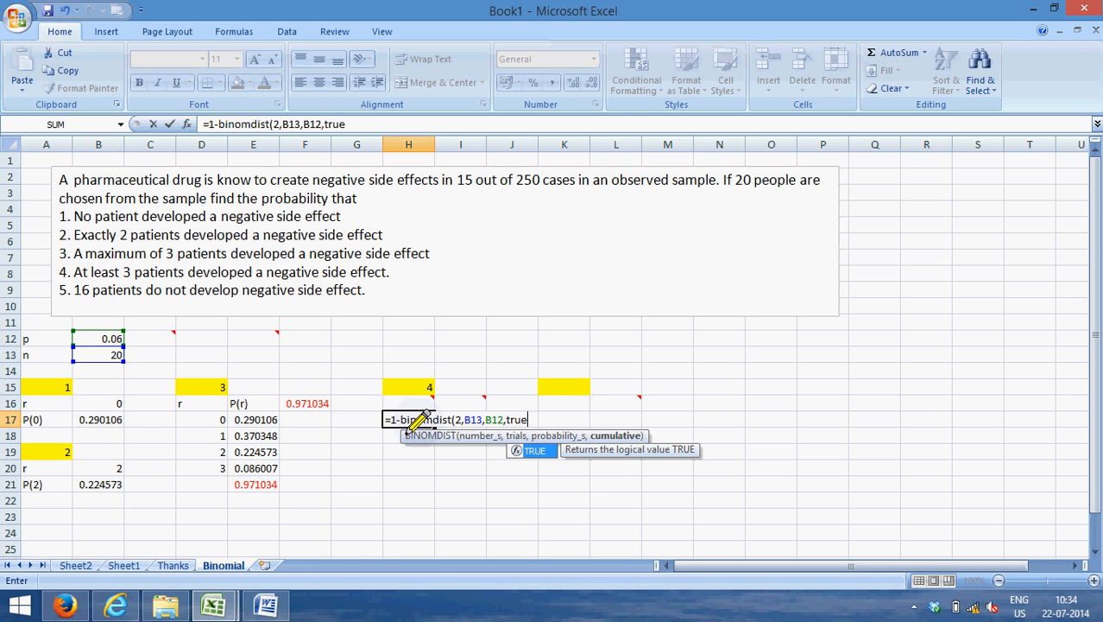
{"action": "type", "text": ")"}
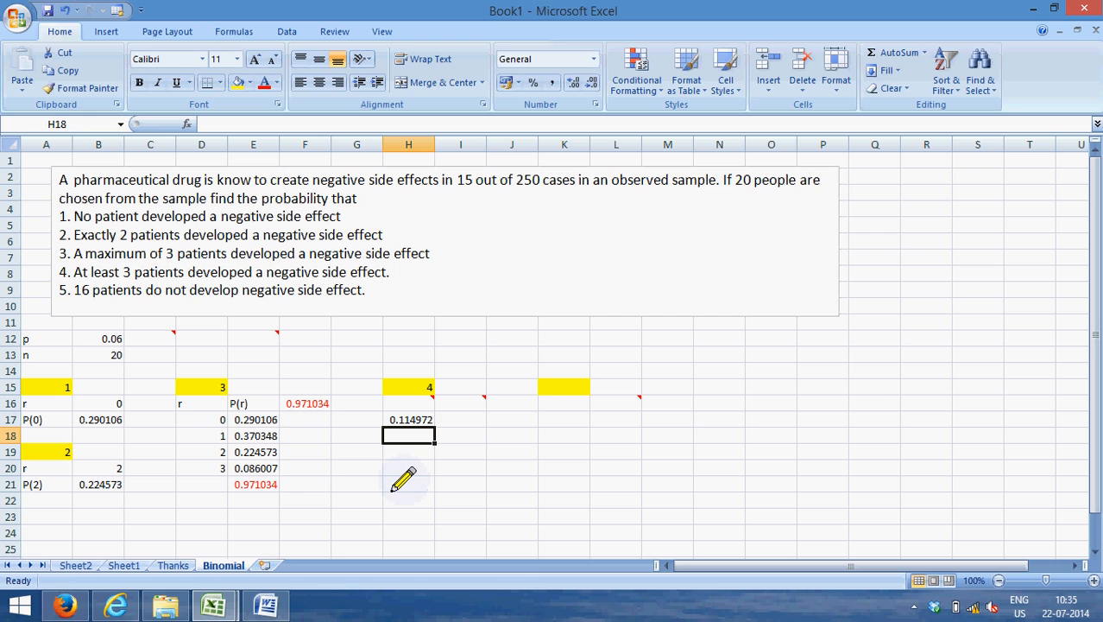
{"action": "mouse_move", "coordinate": [637, 396]}
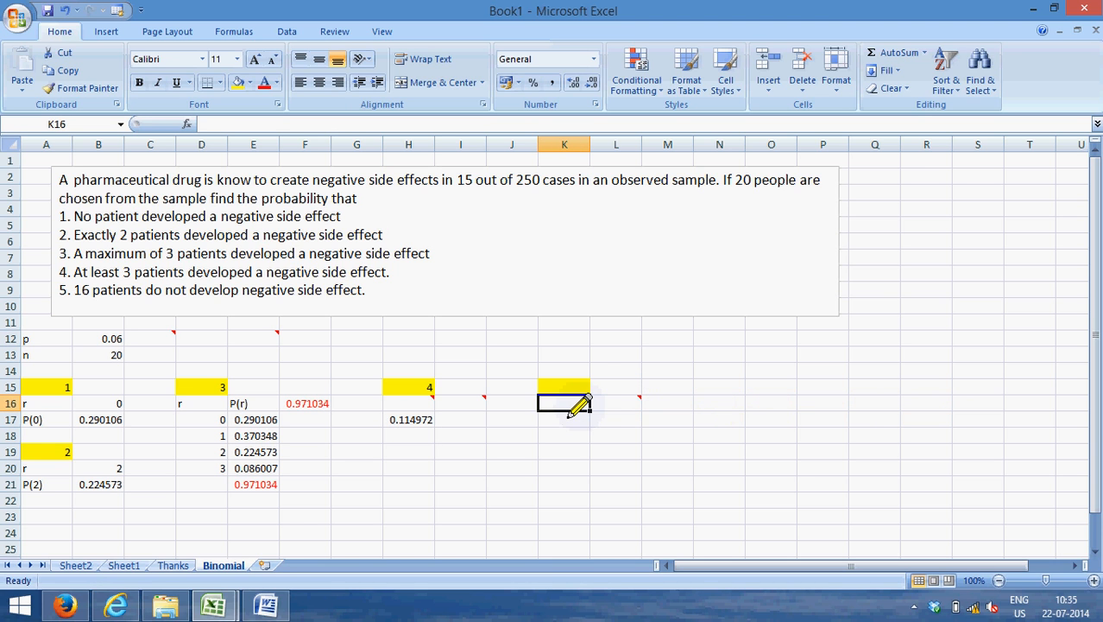
Compute question 5 in K16 as BINOMDIST(4,B13,B12,FALSE) = 0.023332.
{"action": "type", "text": "=binomdist("}
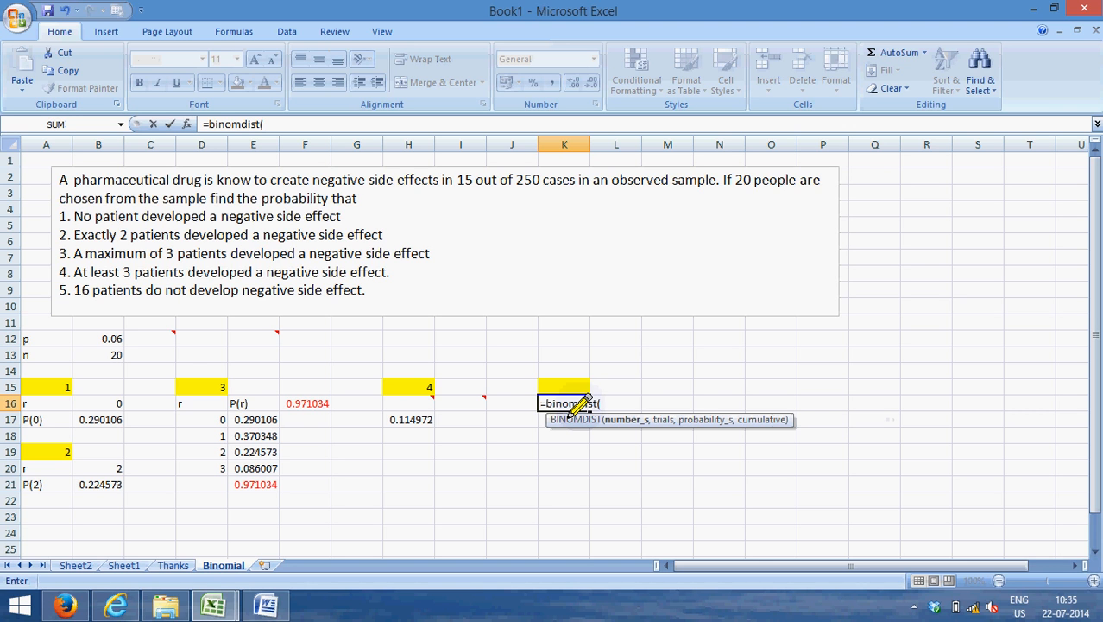
{"action": "type", "text": "4"}
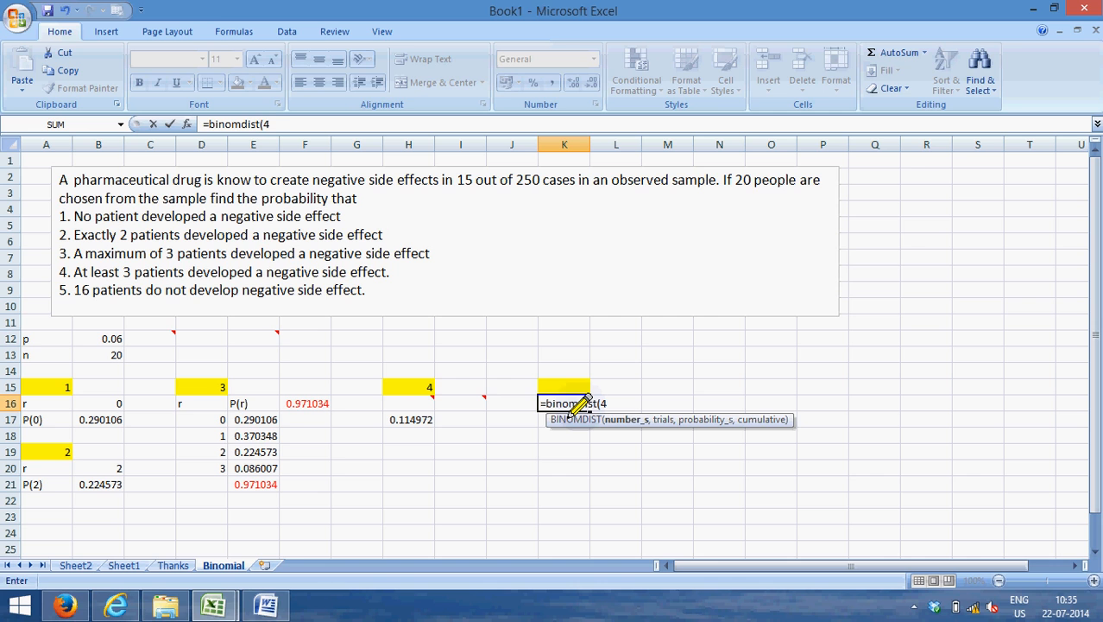
{"action": "left_click", "coordinate": [201, 370]}
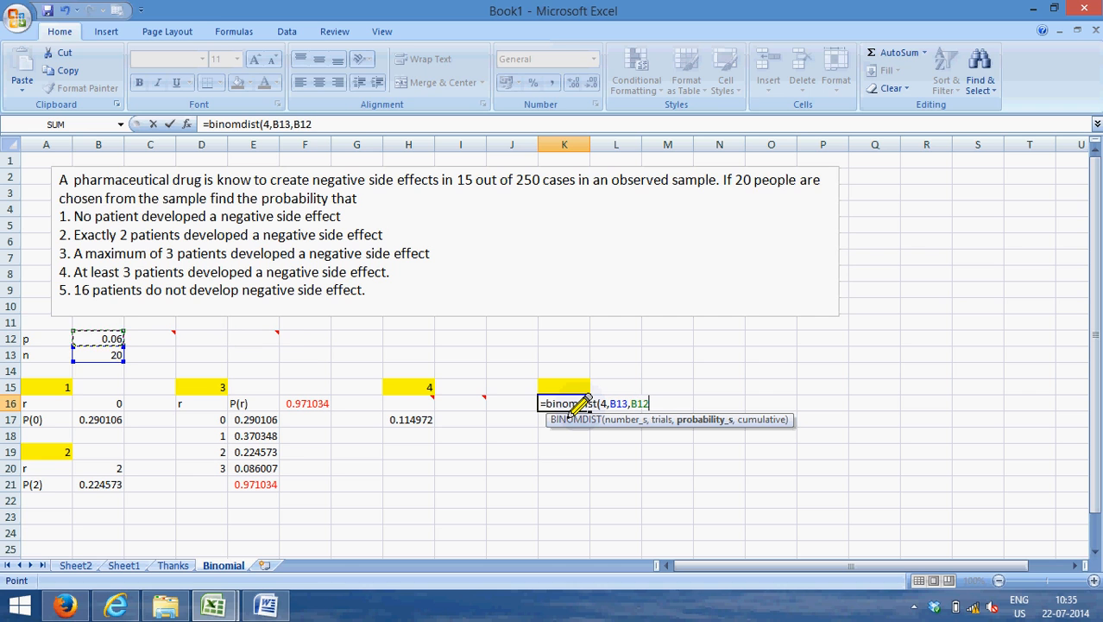
{"action": "type", "text": ","}
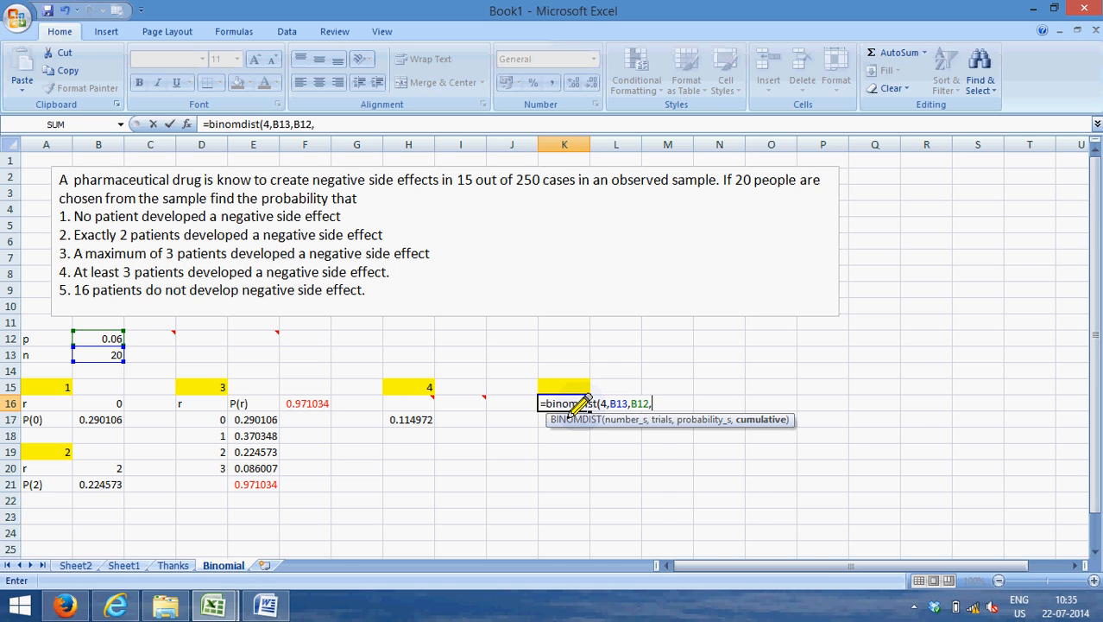
{"action": "type", "text": "false"}
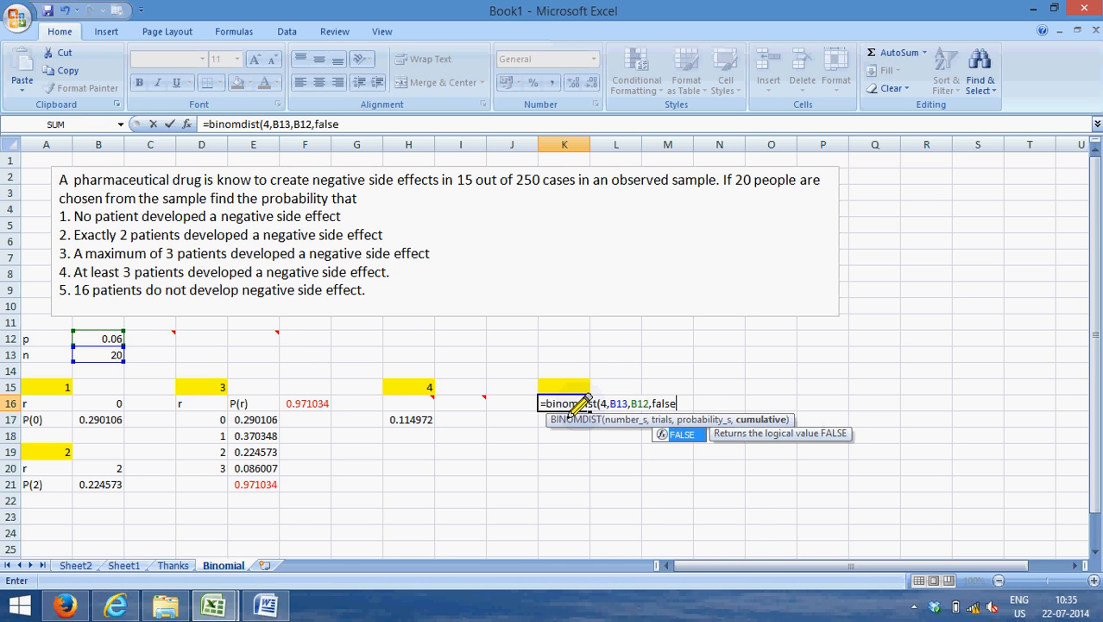
{"action": "type", "text": ")"}
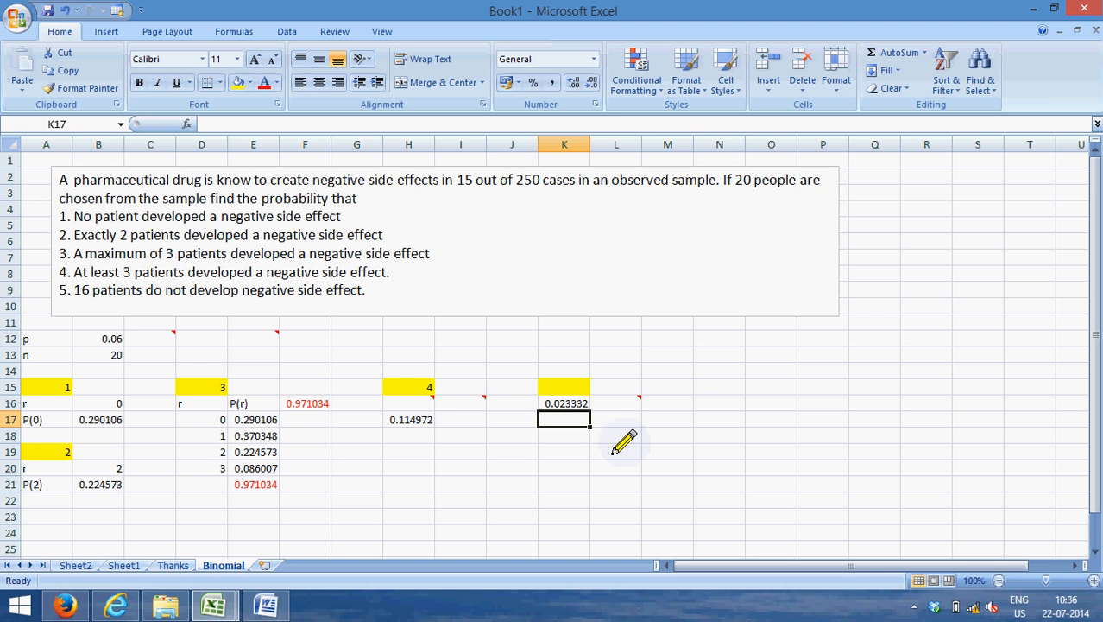
{"action": "mouse_move", "coordinate": [629, 397]}
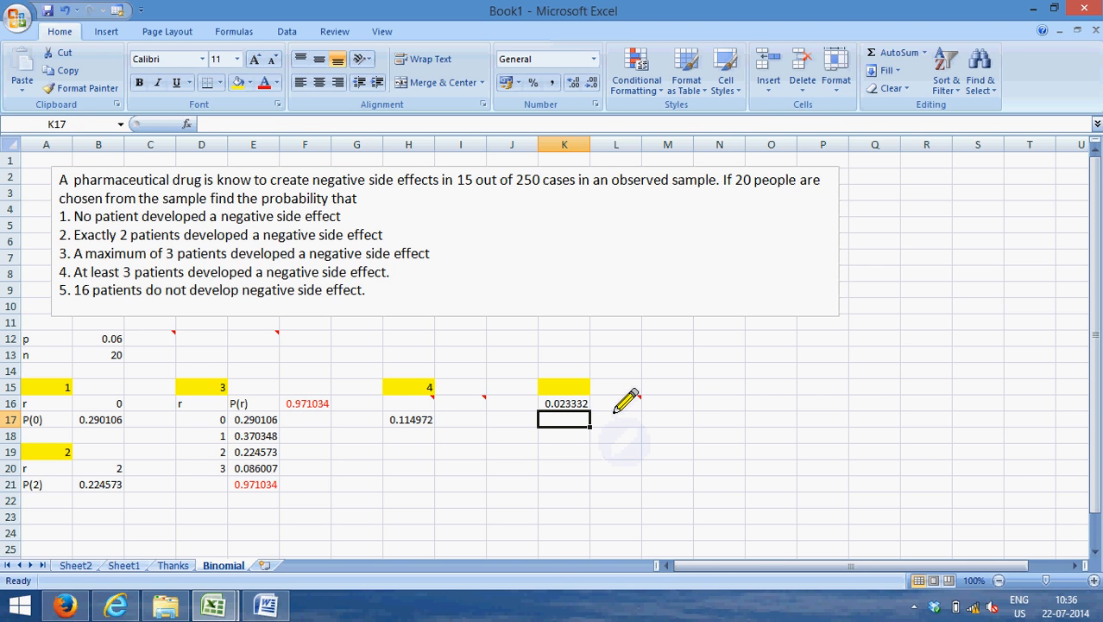
{"action": "mouse_move", "coordinate": [614, 392]}
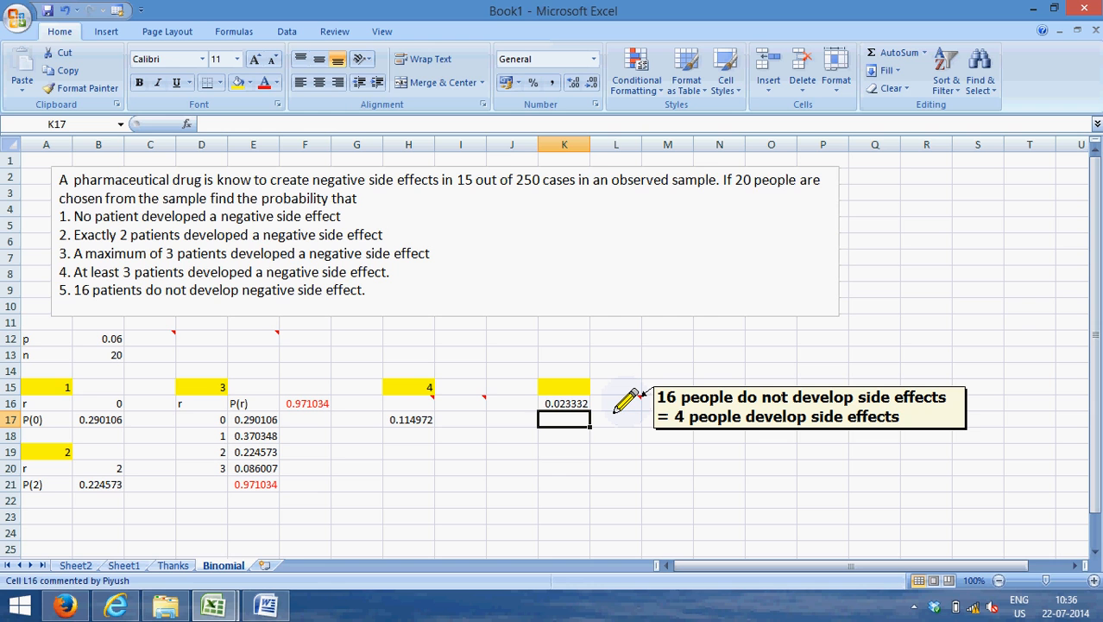
{"action": "mouse_move", "coordinate": [433, 504]}
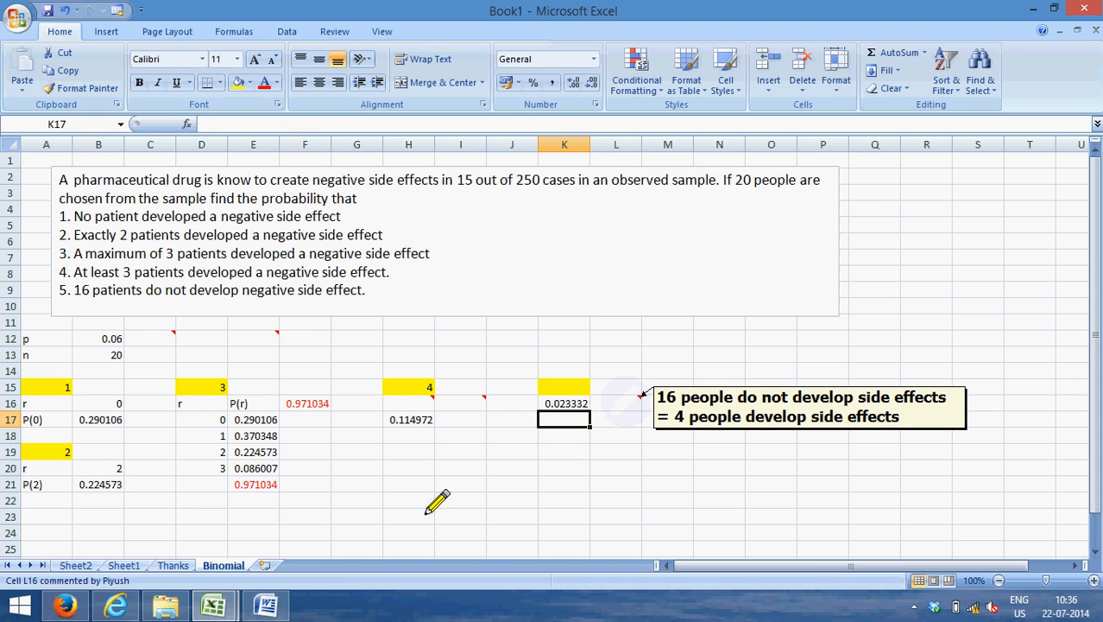
Switch to the closing Thanks sheet after noting 16 without side effects equals 4 with them.
{"action": "left_click", "coordinate": [171, 565]}
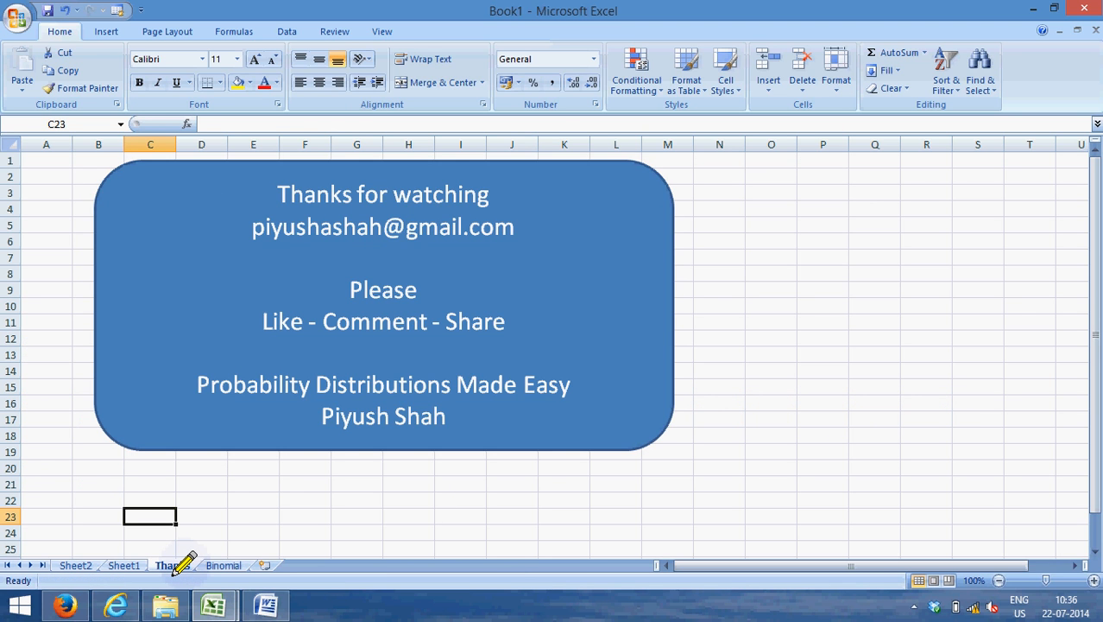